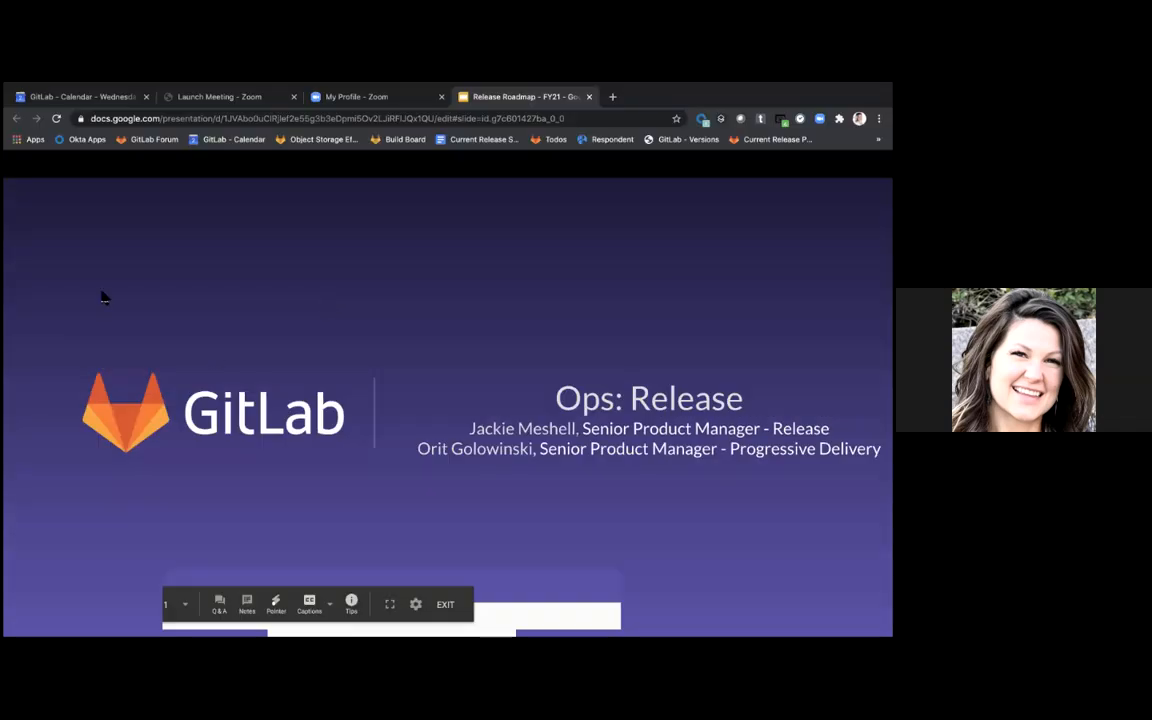
Exit the slideshow back to the deck editor on the 'Ops: Release' title slide.
left_click(444, 604)
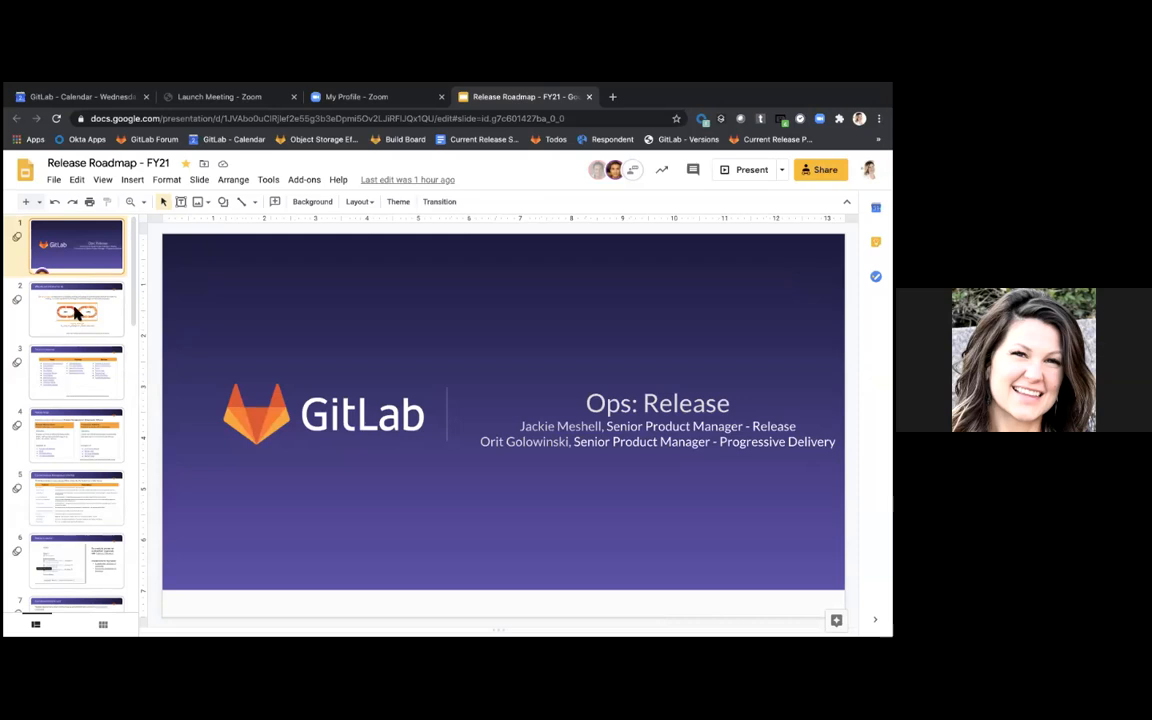
mouse_move(76, 308)
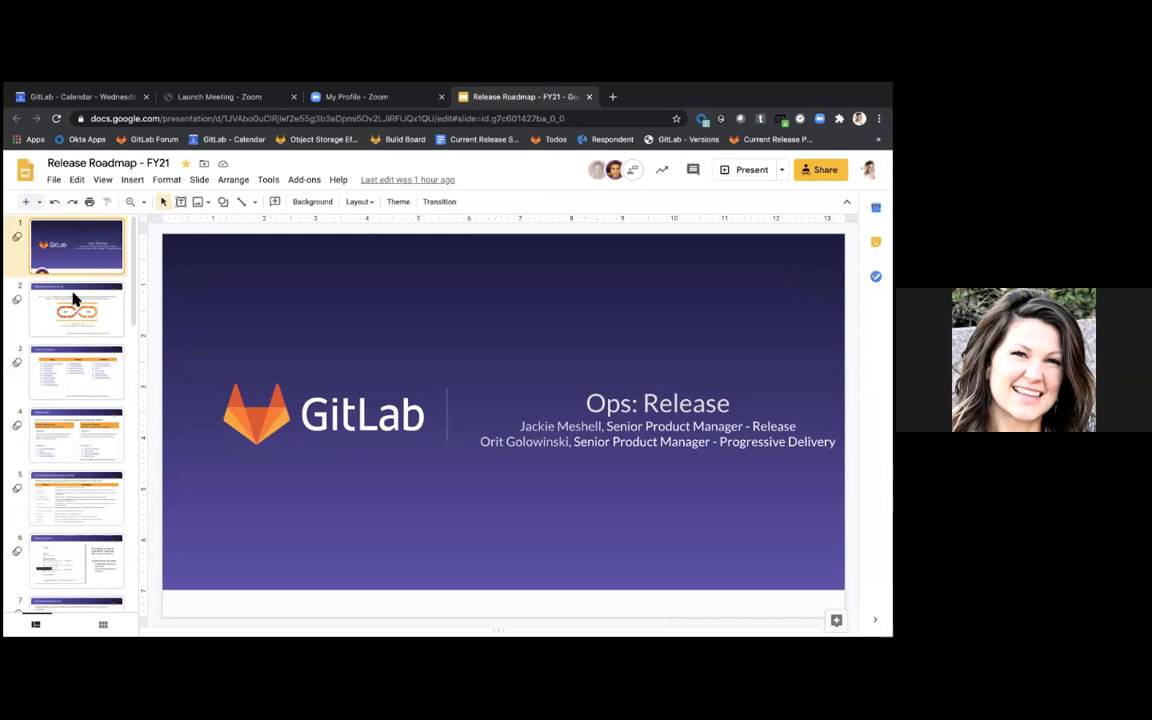
mouse_move(116, 322)
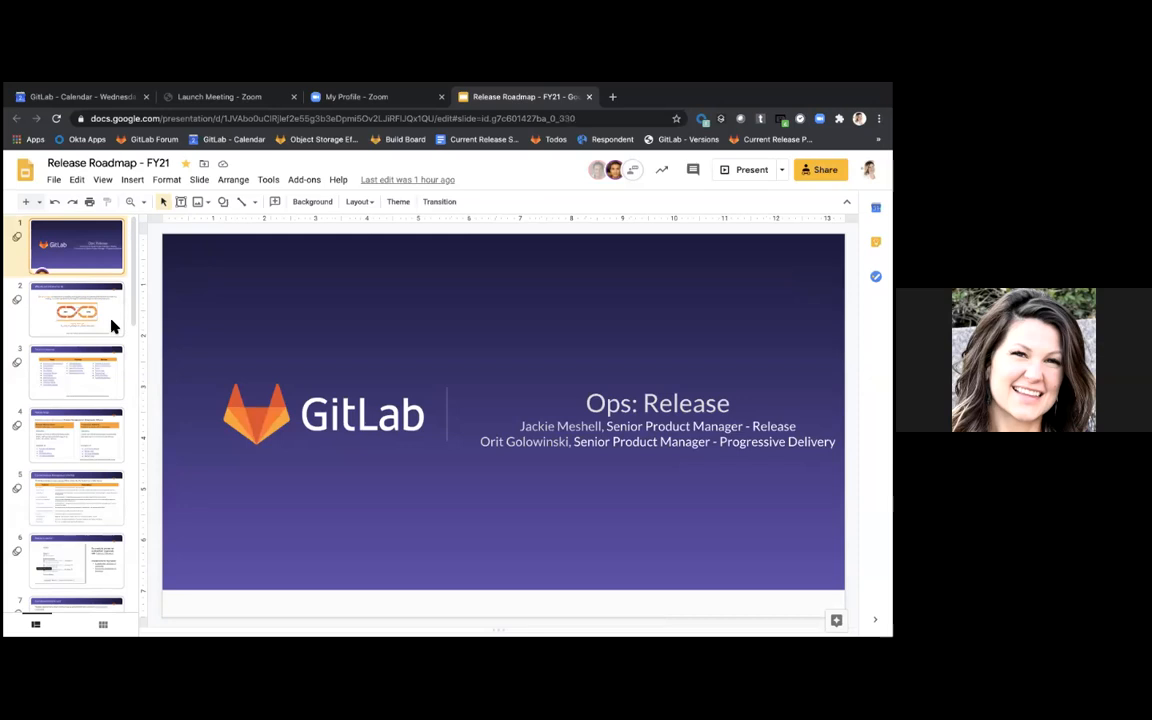
Show slide 2, 'Who we are and what we do', describing the Ops Section.
left_click(76, 310)
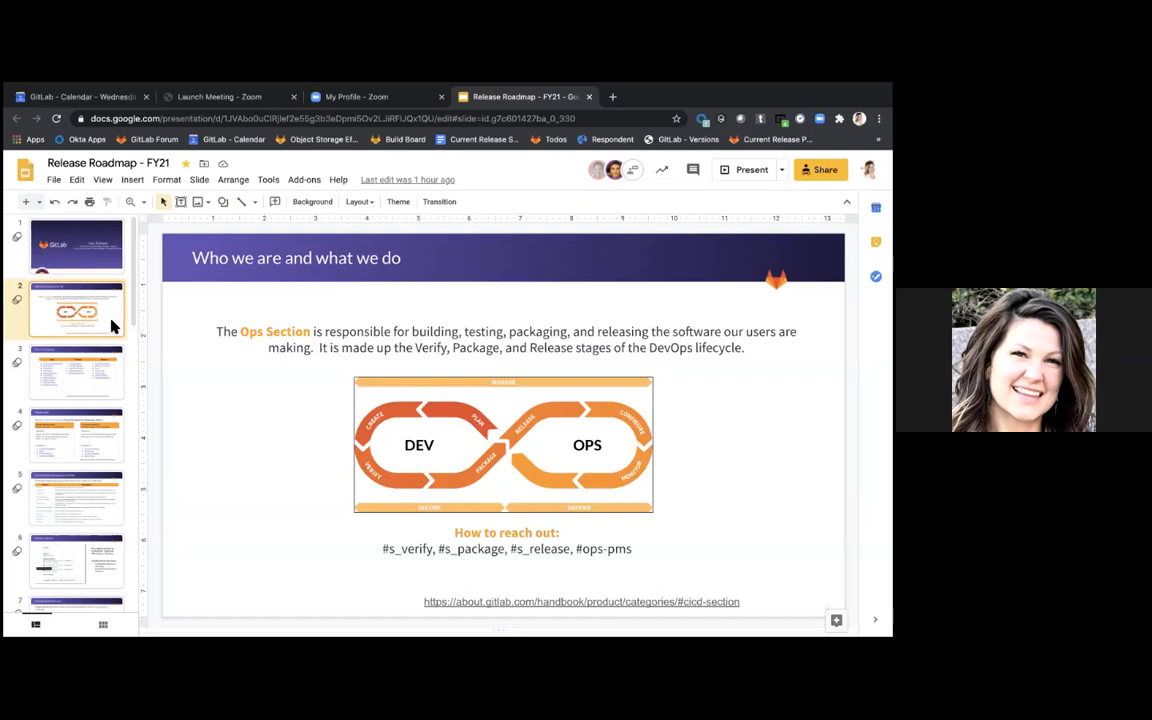
mouse_move(108, 388)
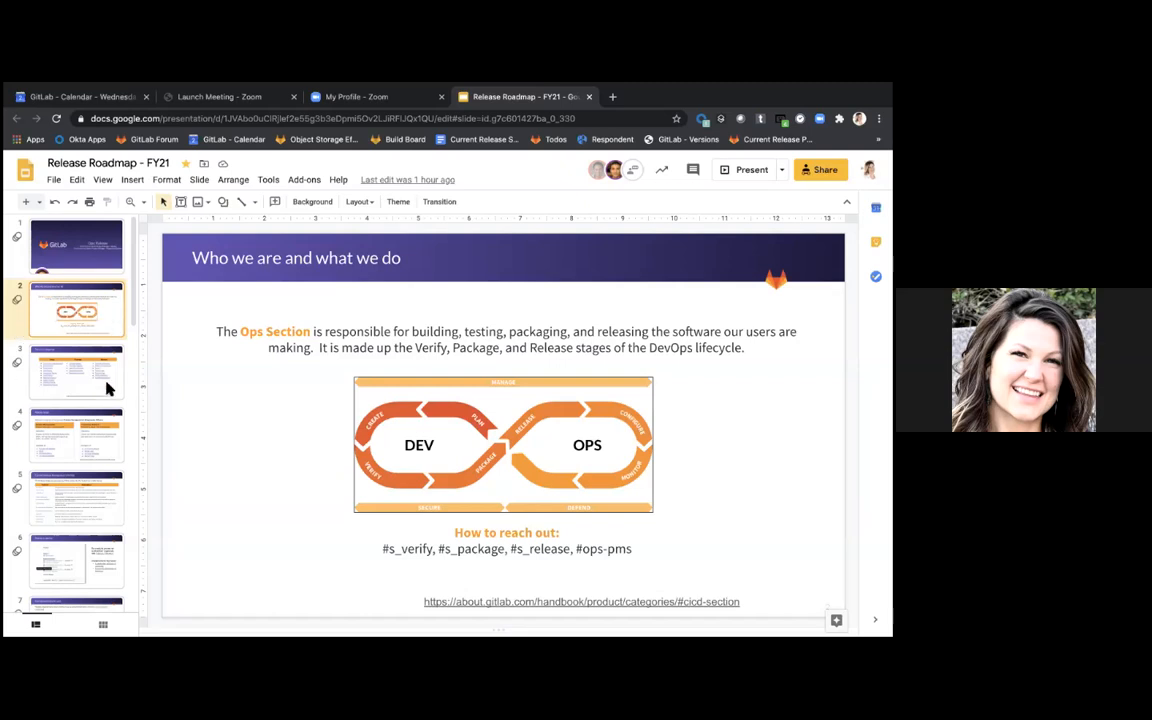
Show slide 3, 'Product Categories', listing Verify, Package and Release.
left_click(76, 370)
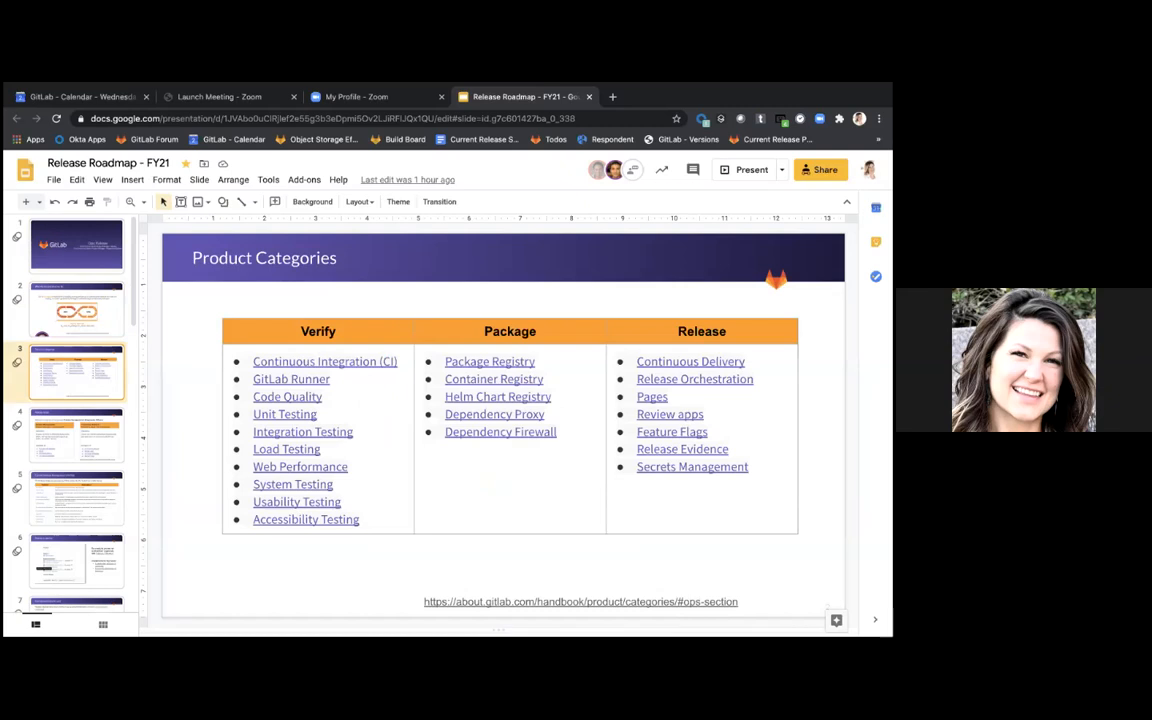
mouse_move(156, 522)
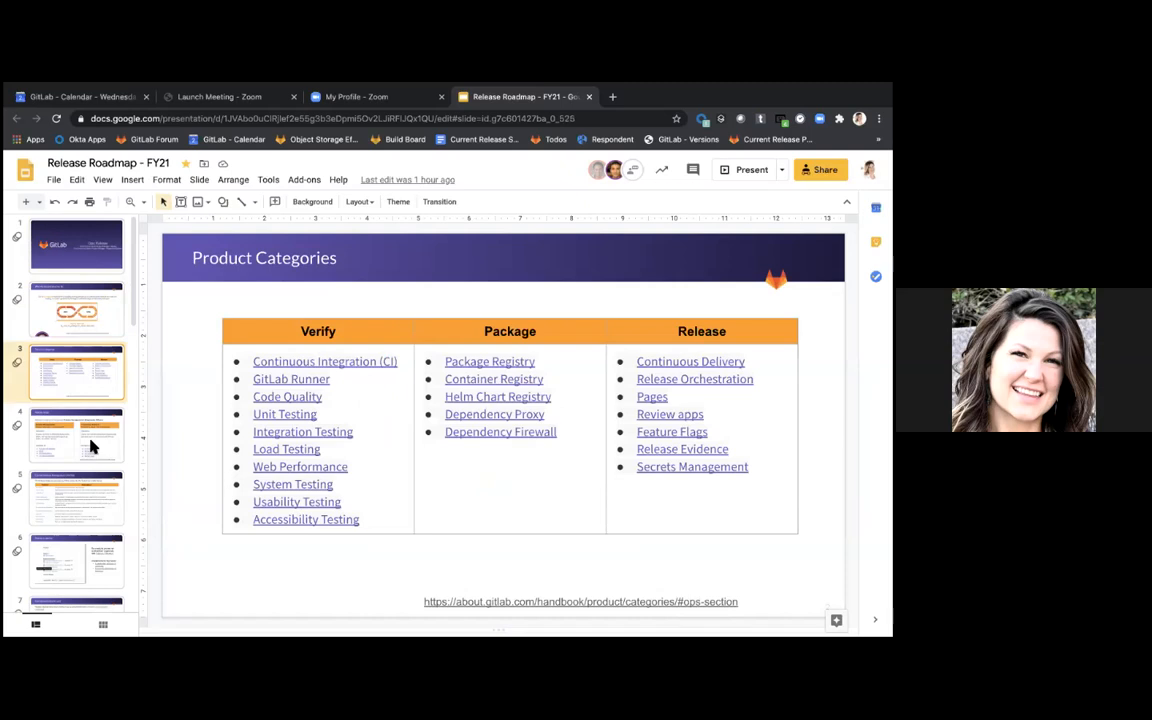
Show slide 4, 'Release Stage', with Release Management and Progressive Delivery groups.
left_click(76, 436)
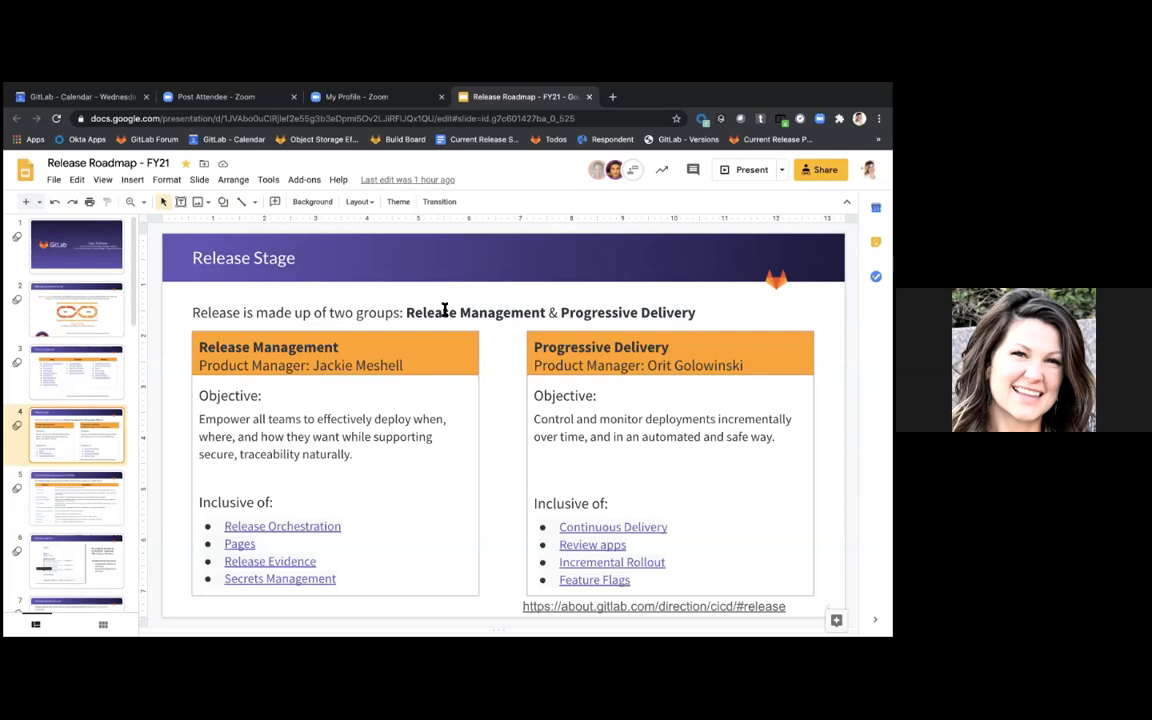
mouse_move(84, 572)
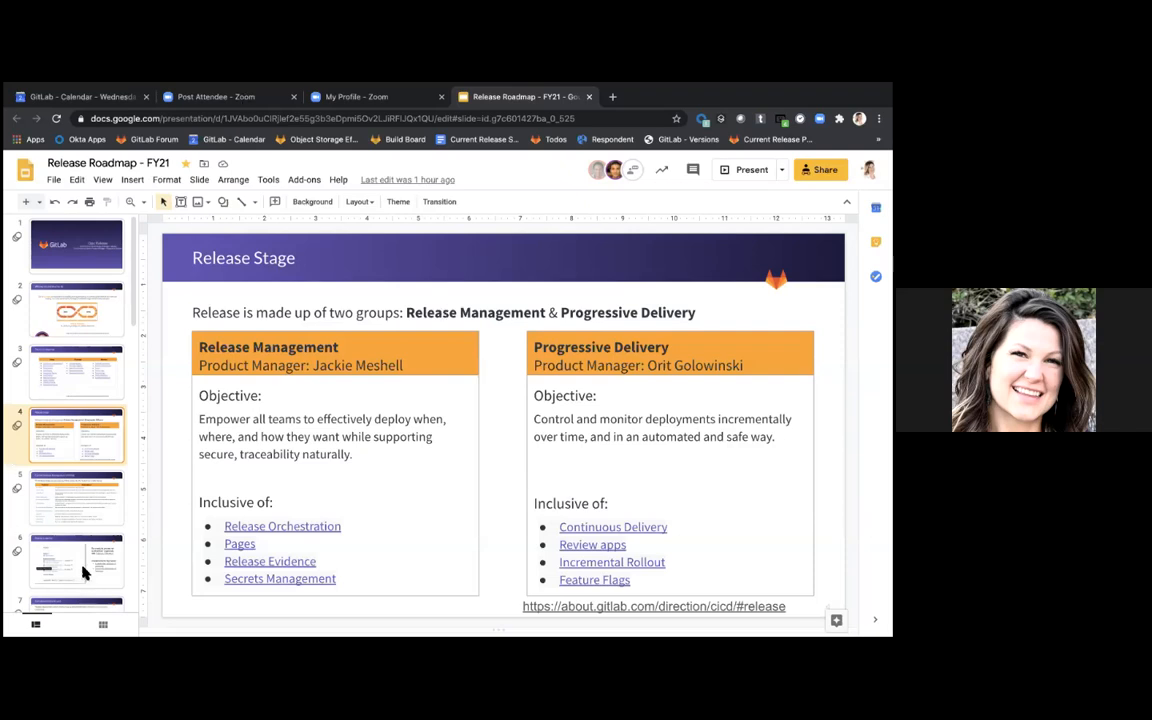
mouse_move(86, 556)
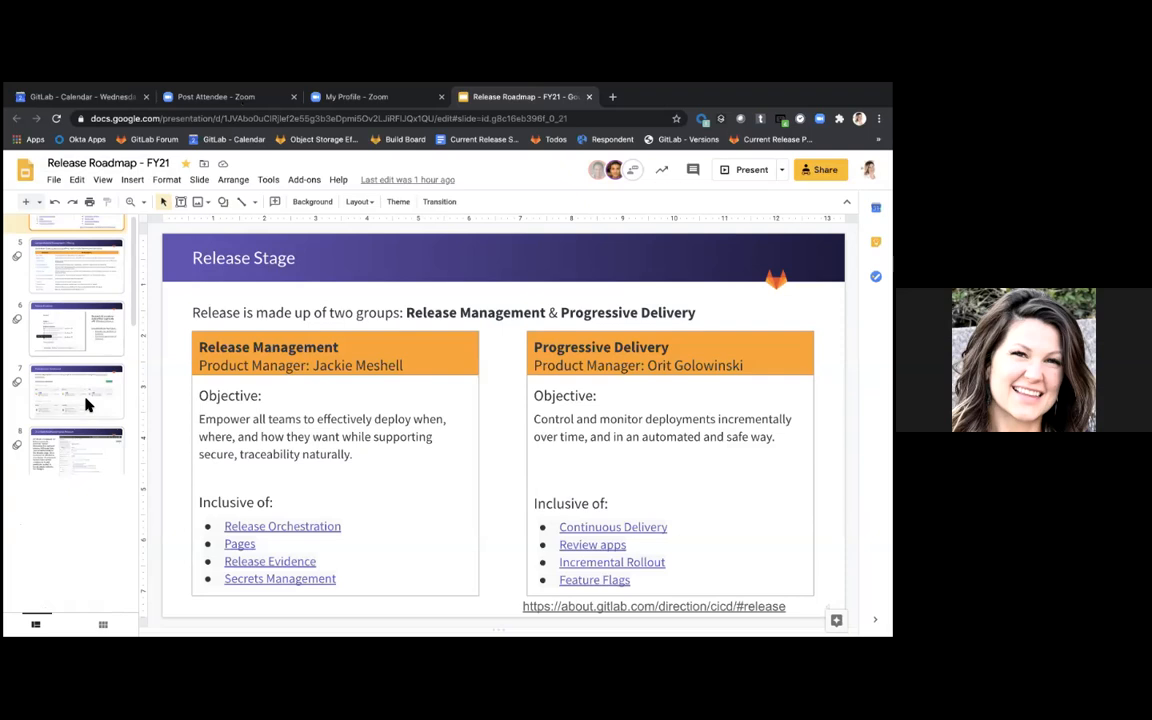
mouse_move(98, 432)
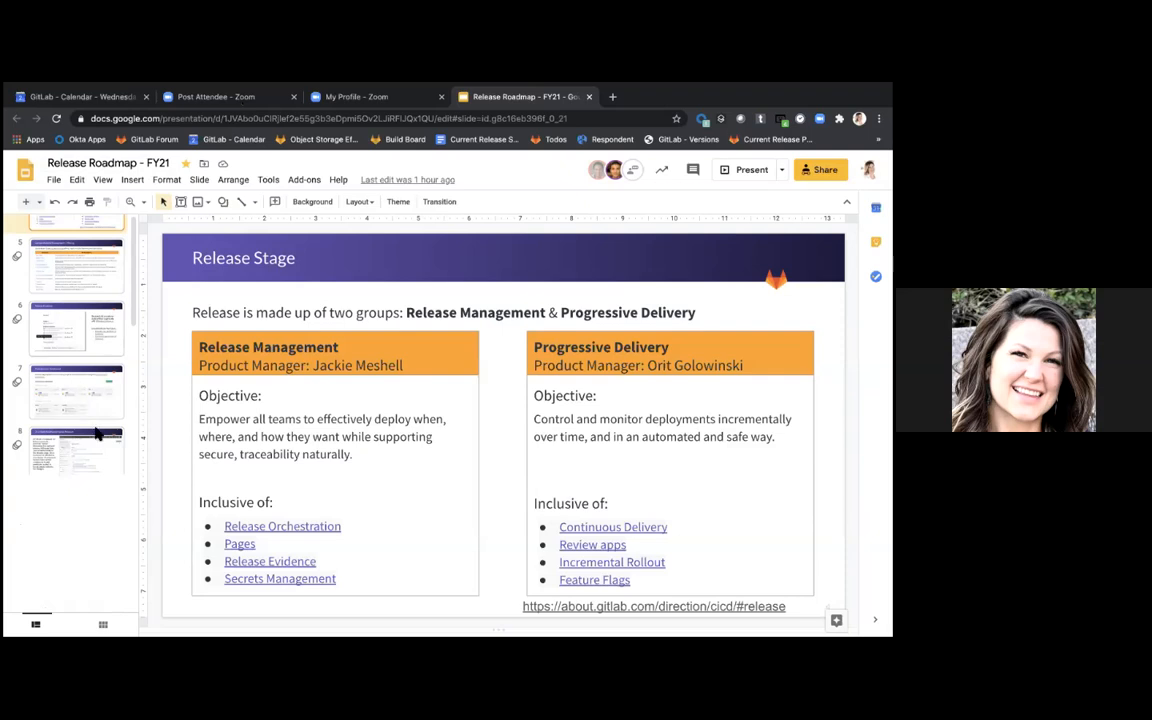
Advance from the Release Evidence slide through to 'Where can you contribute?'.
left_click(76, 548)
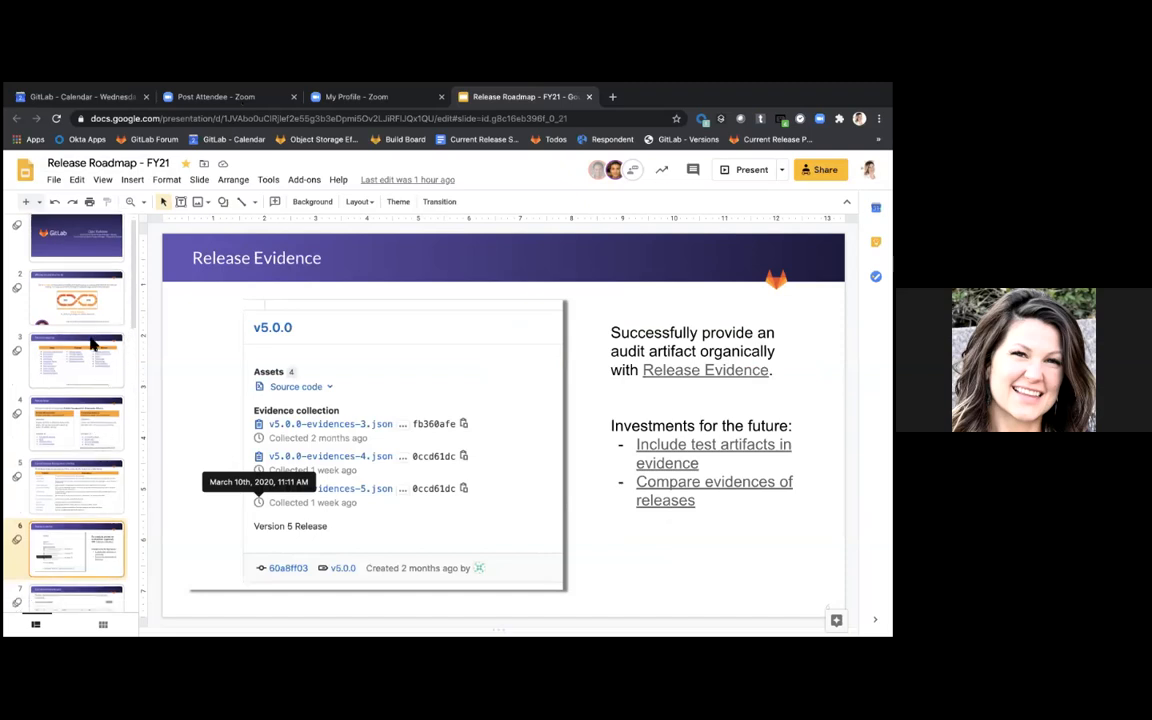
scroll("down", 3)
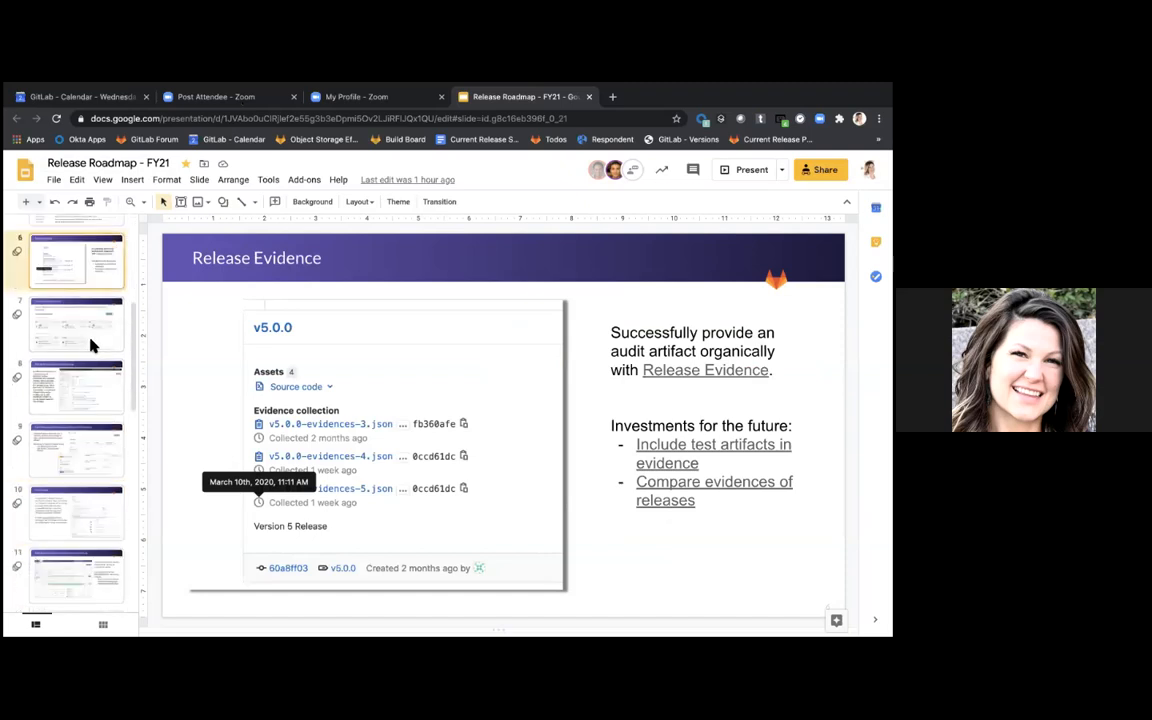
mouse_move(96, 384)
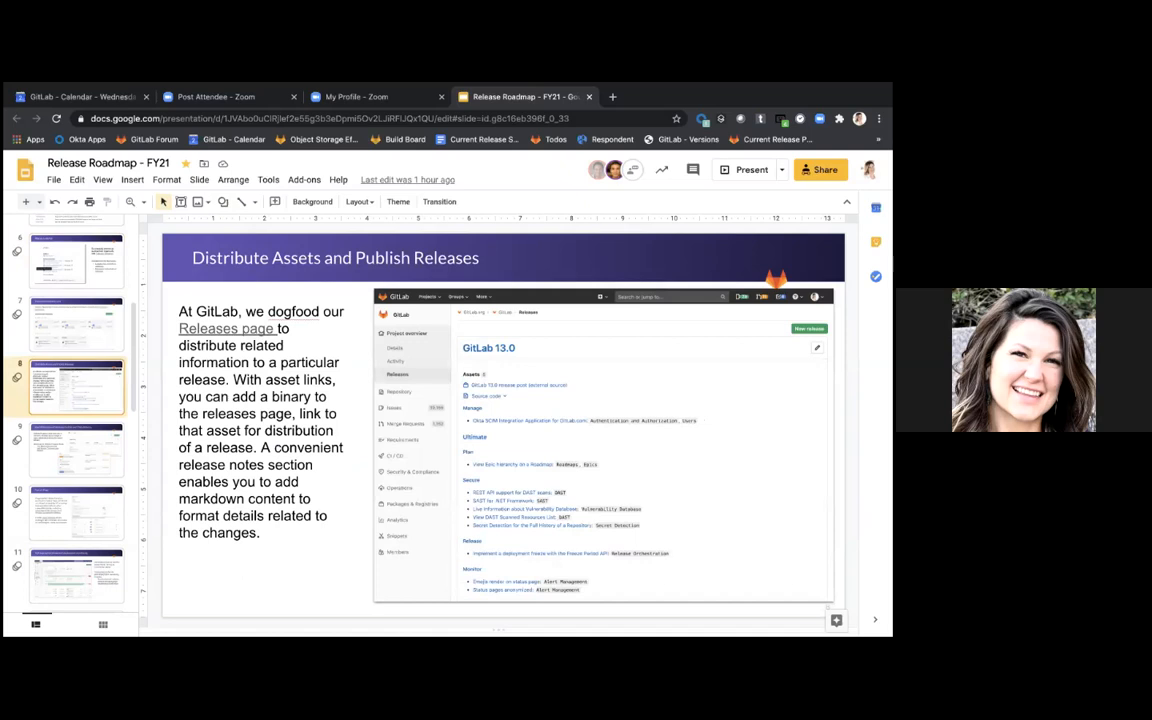
mouse_move(116, 412)
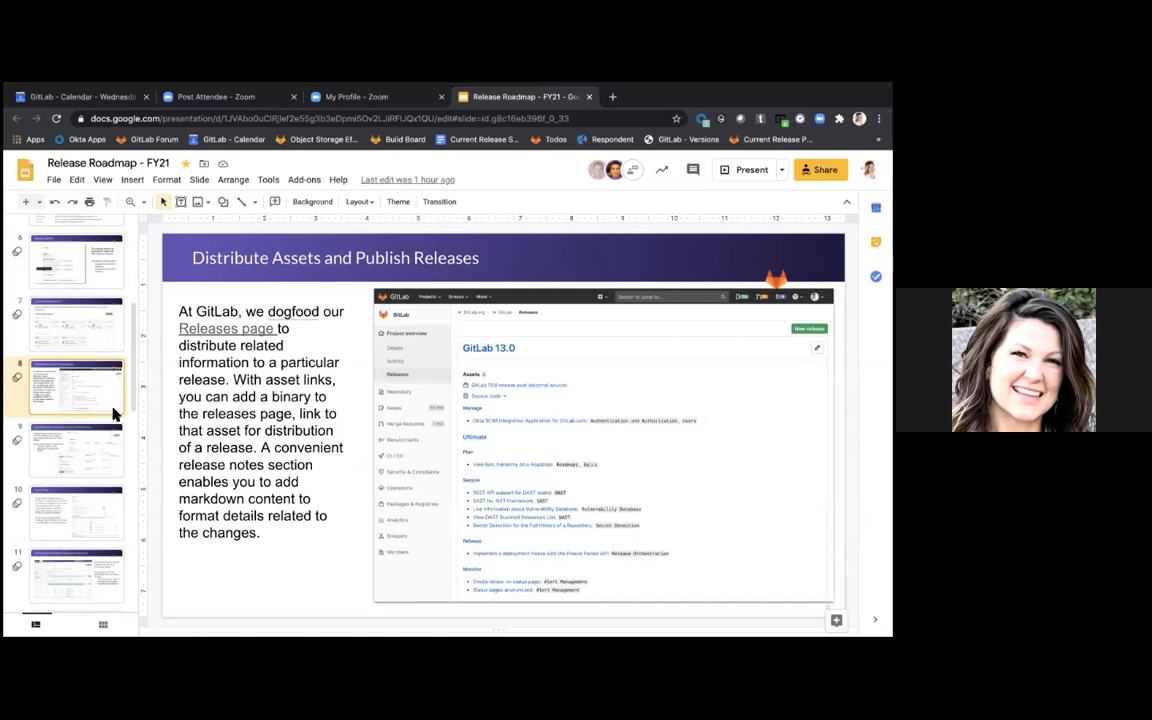
scroll("down", 3)
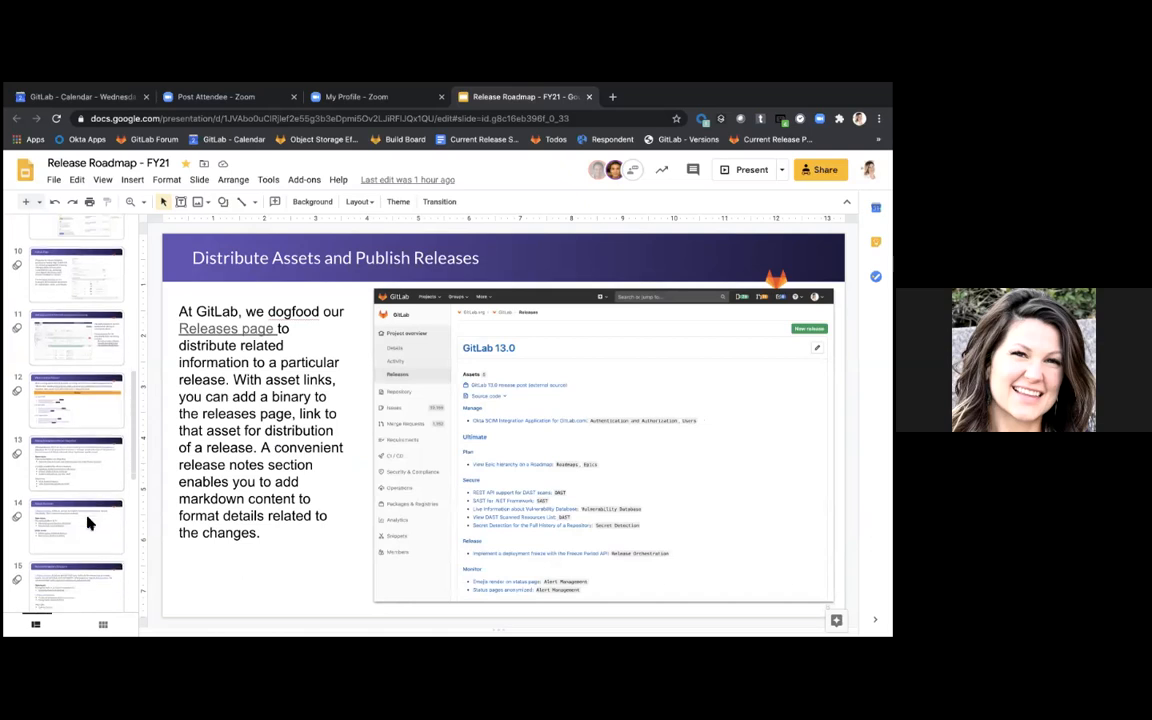
scroll("down", 3)
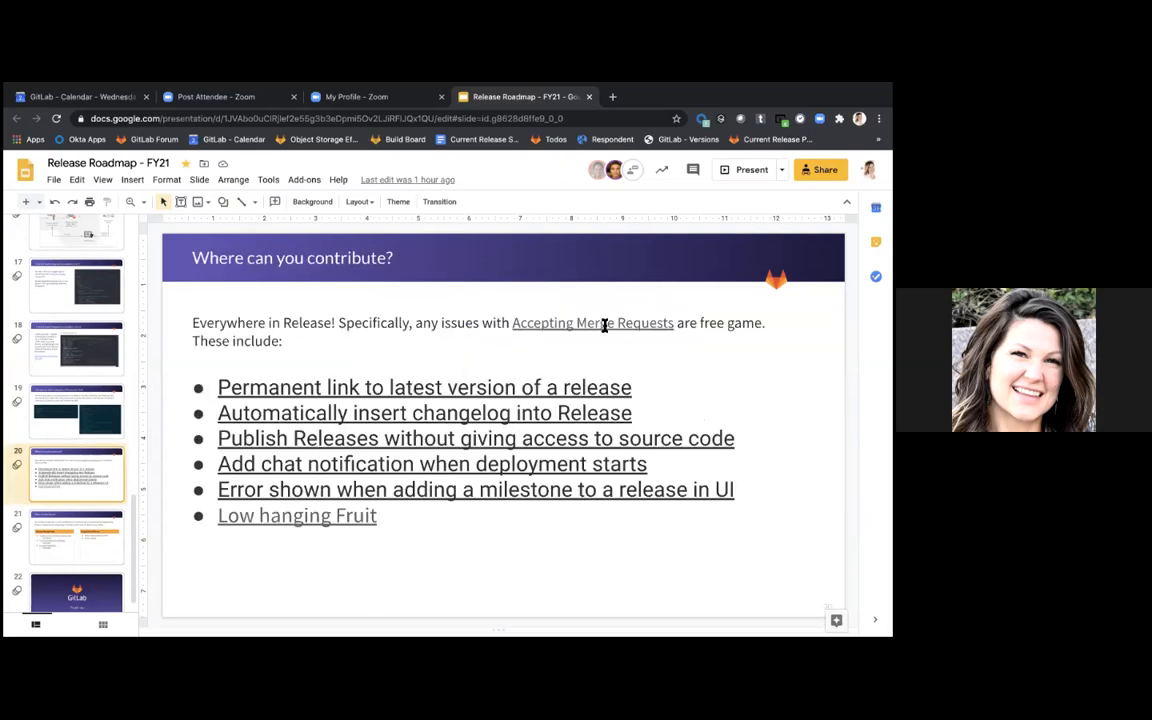
Follow the 'Accepting Merge Requests' link into a GitLab issues dashboard in a new tab.
left_click(592, 322)
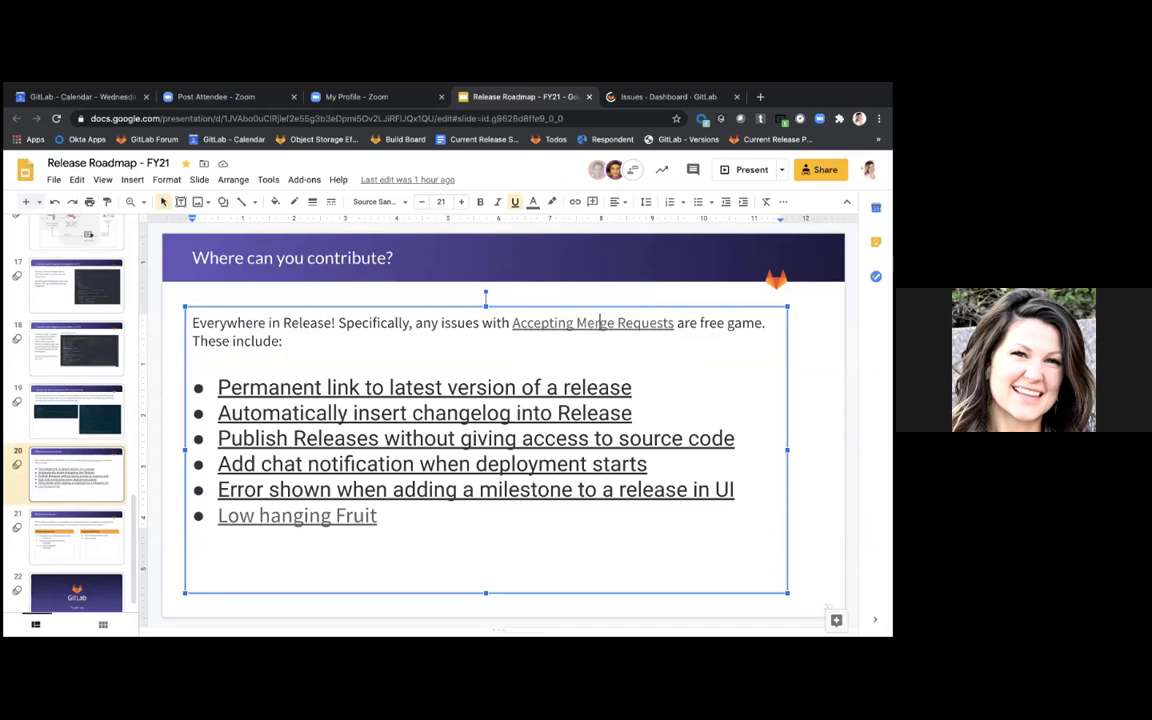
left_click(638, 388)
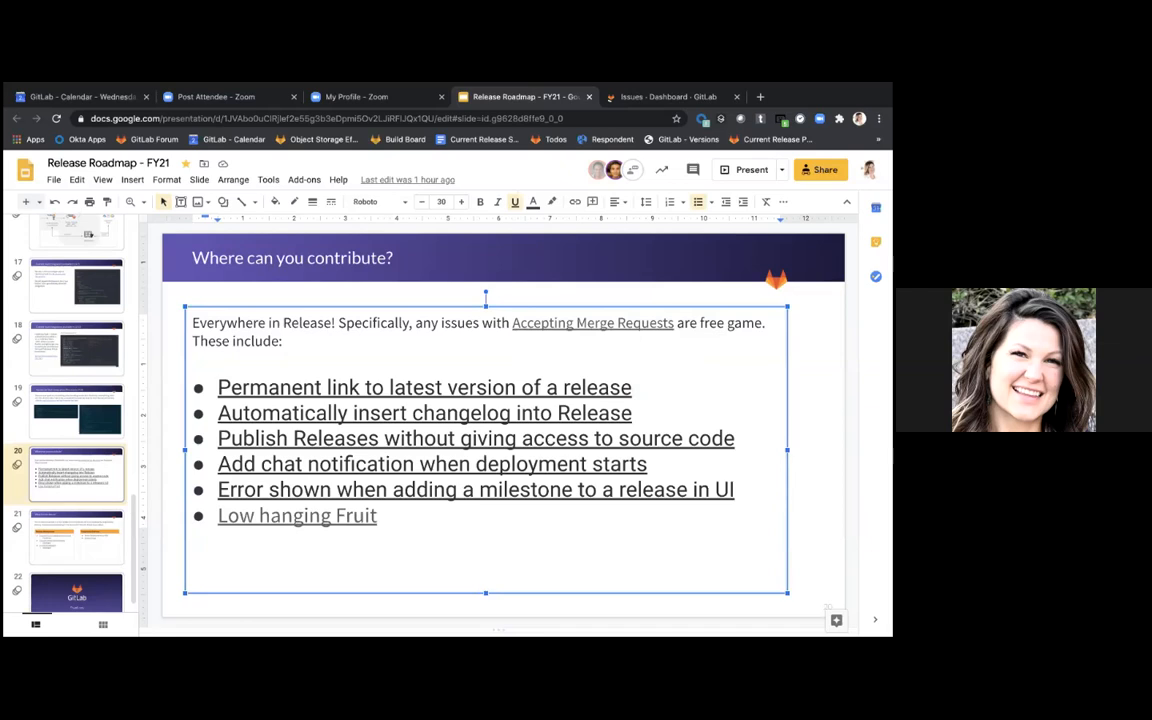
left_click(632, 388)
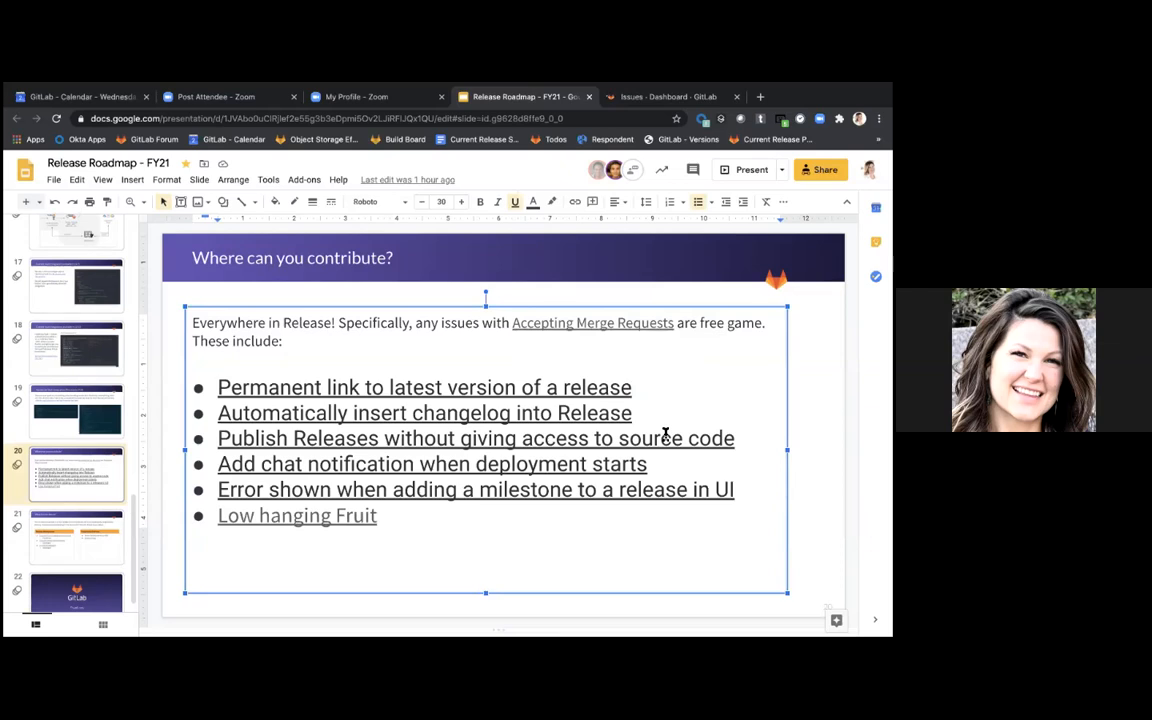
left_click(632, 388)
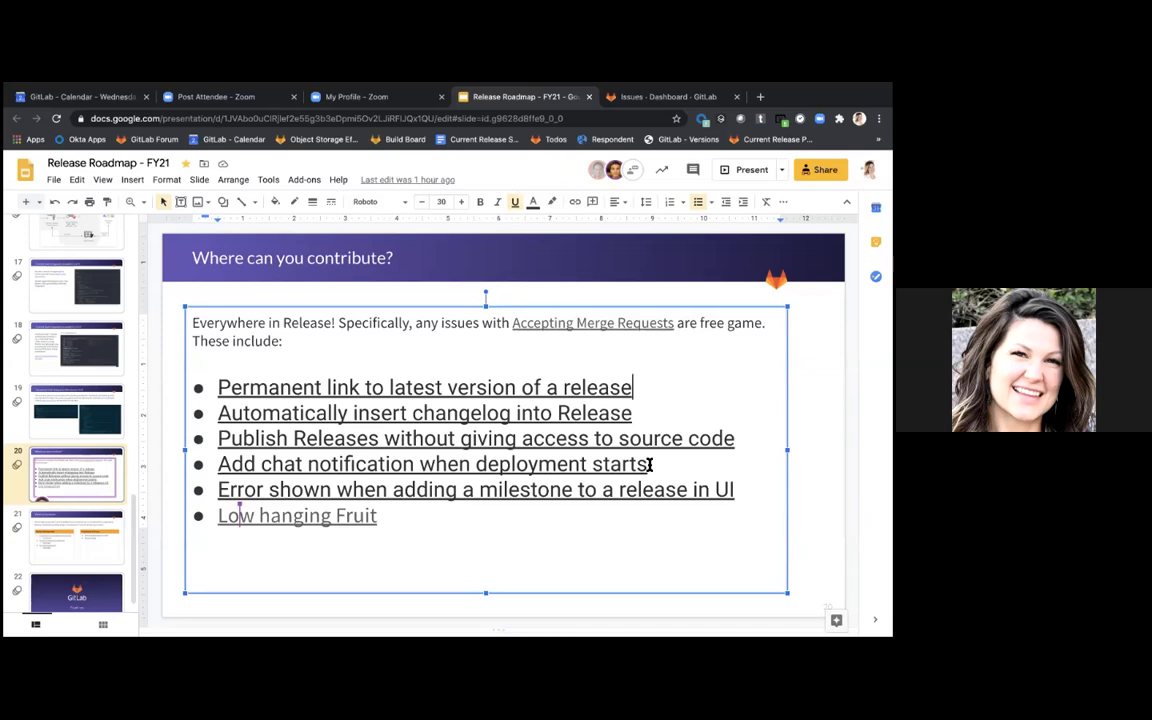
mouse_move(278, 572)
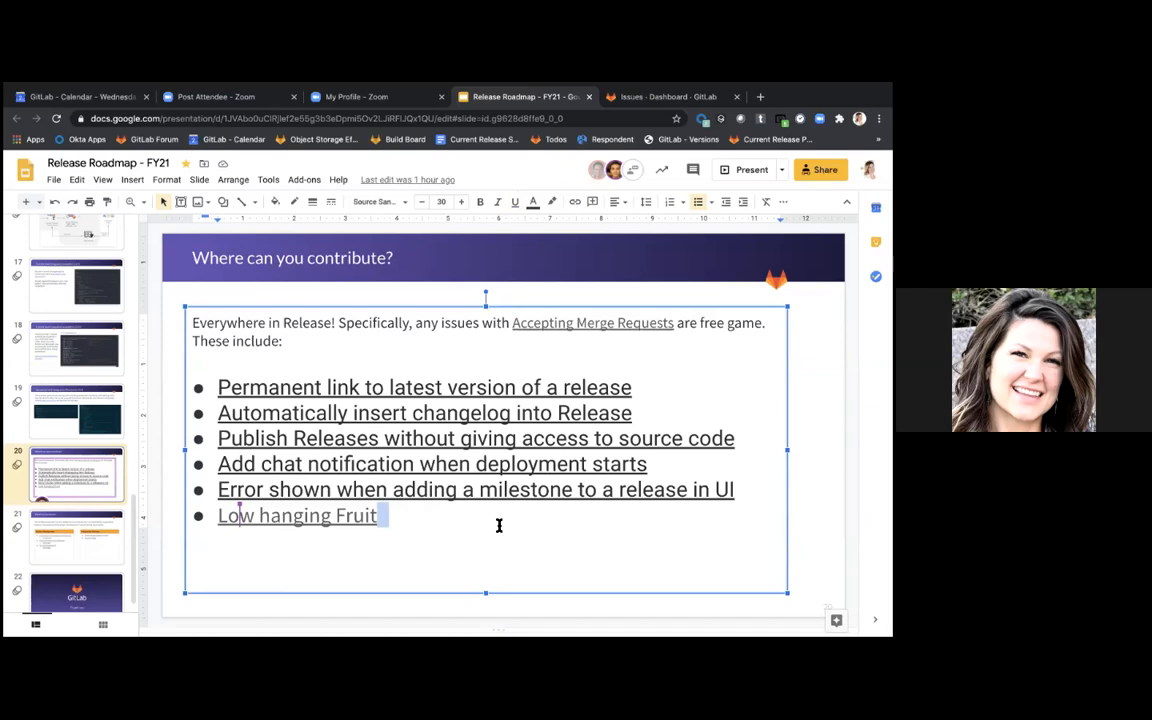
mouse_move(496, 524)
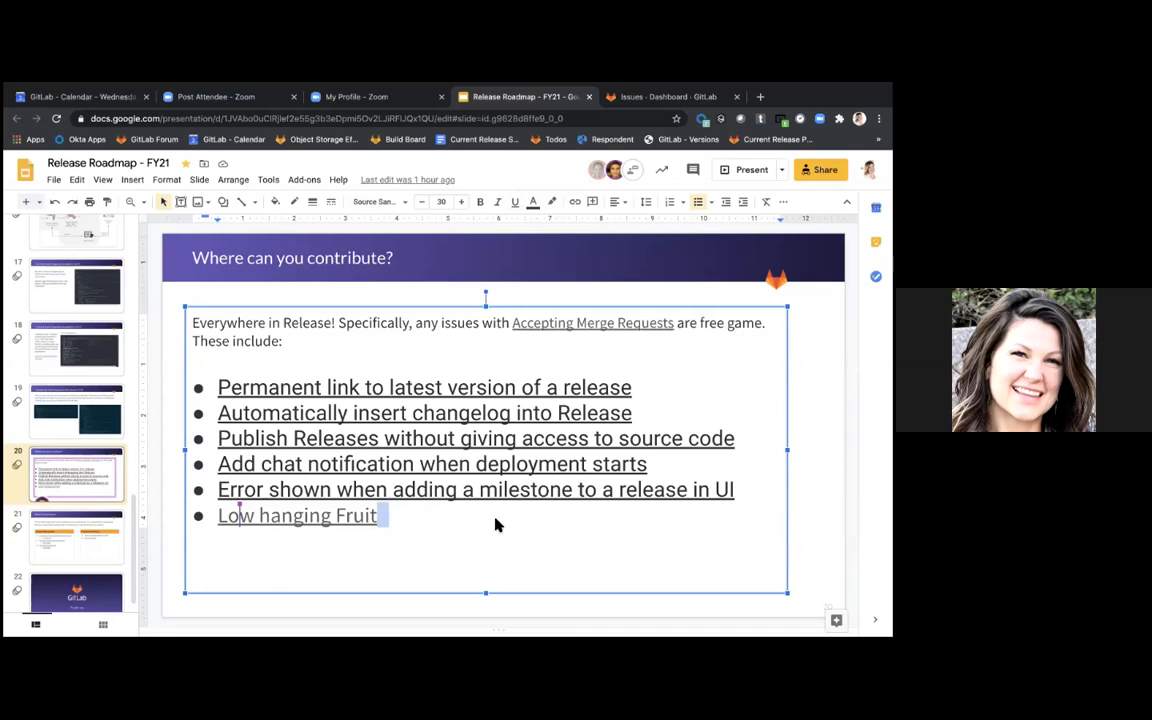
mouse_move(488, 528)
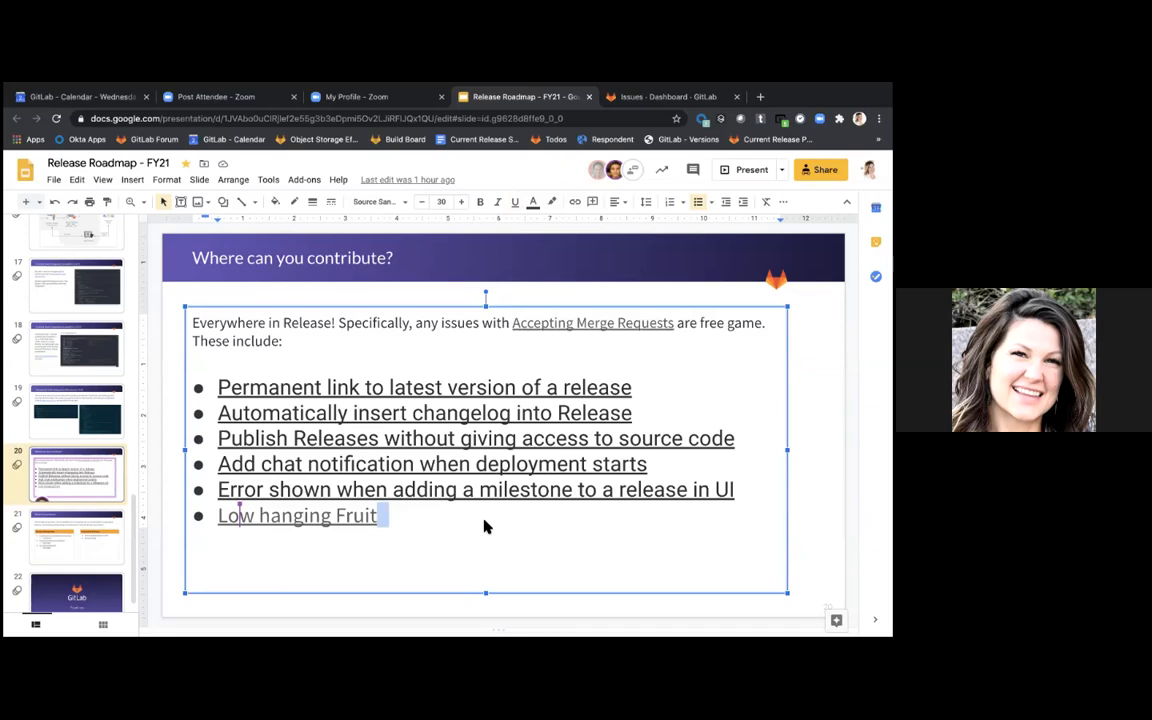
mouse_move(388, 612)
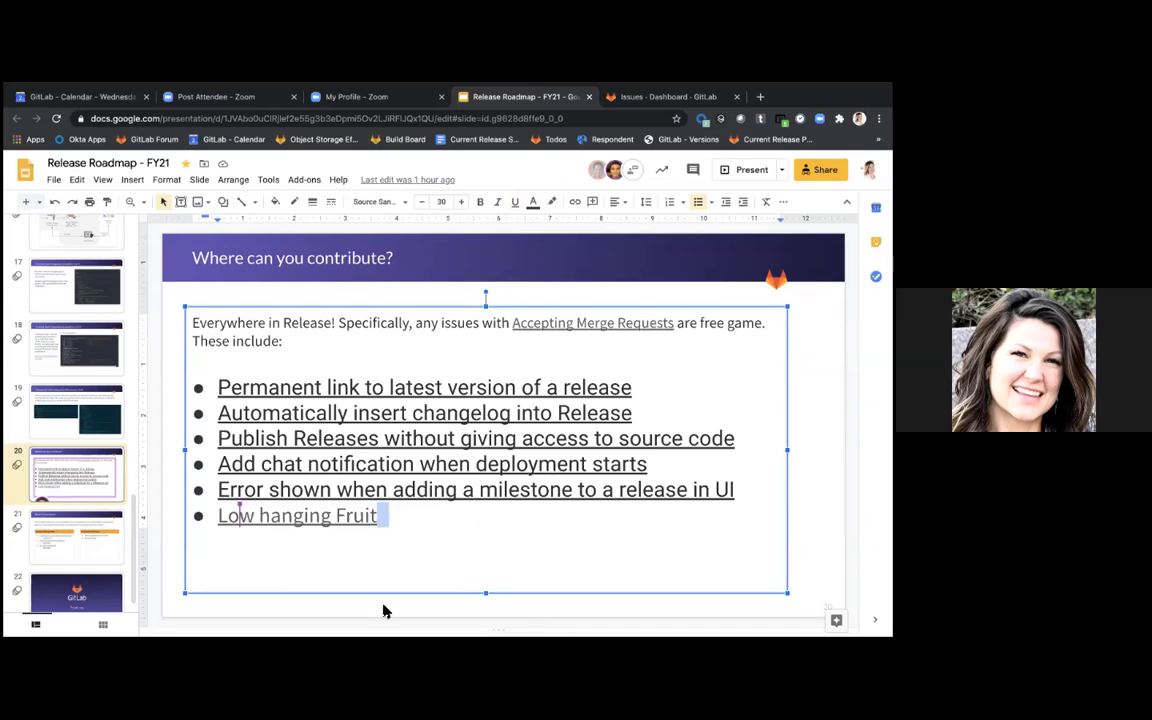
mouse_move(474, 622)
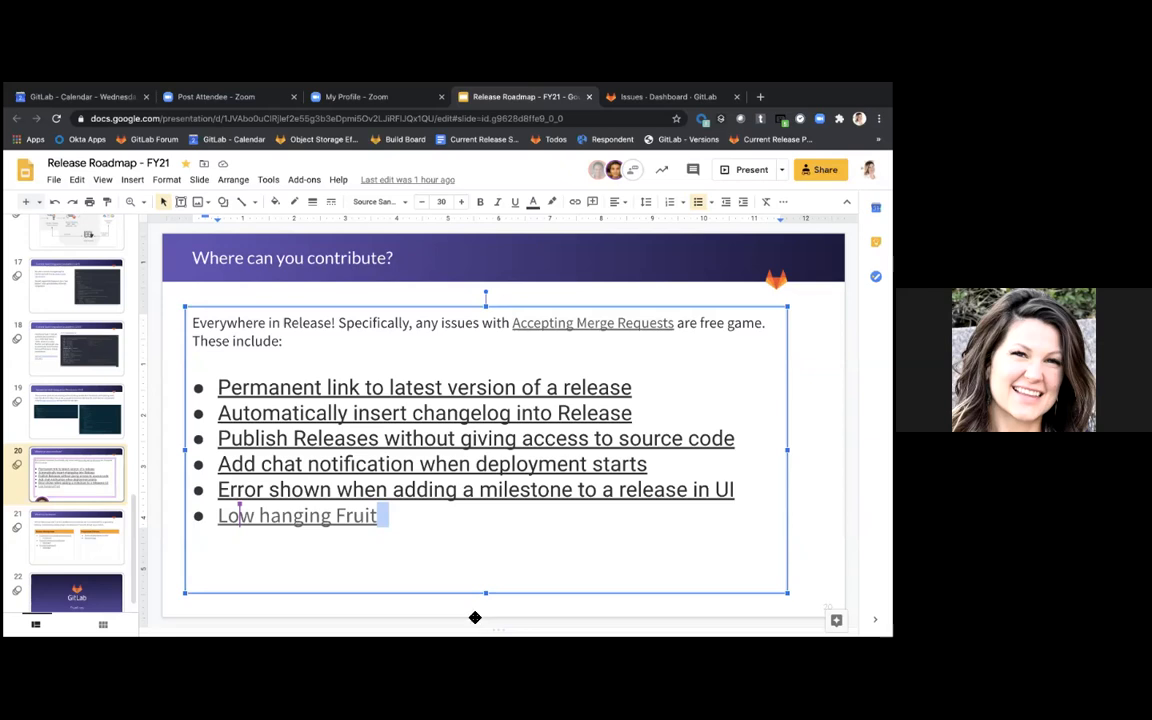
mouse_move(424, 488)
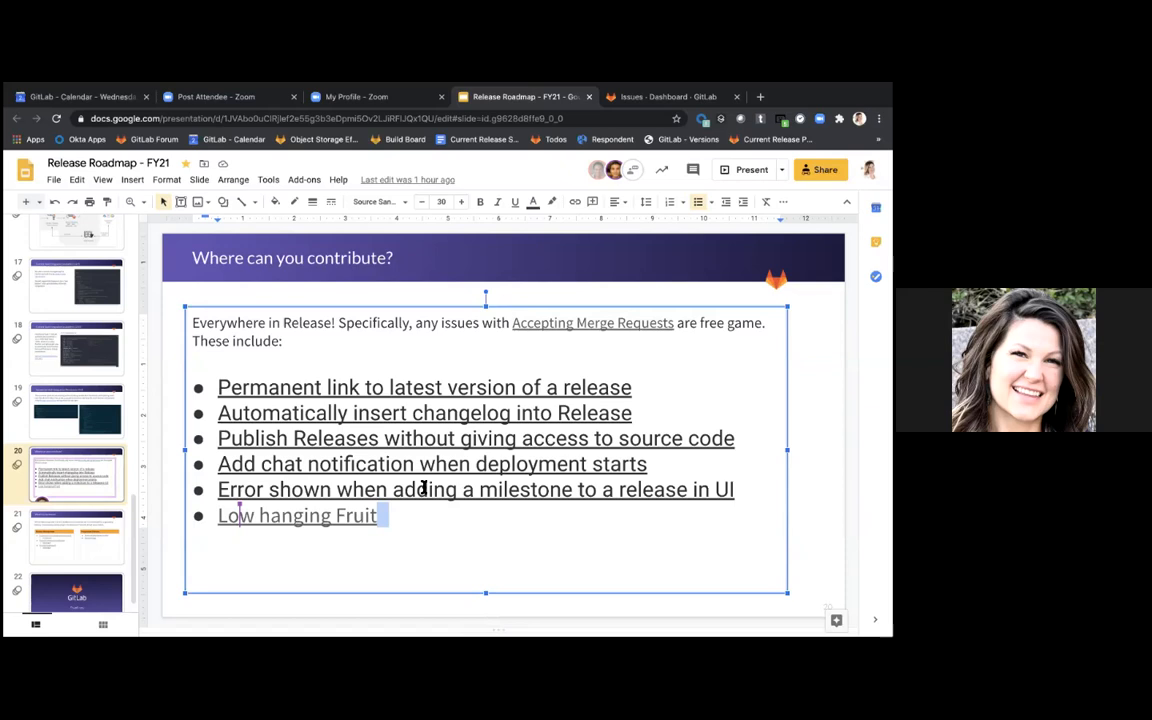
mouse_move(550, 552)
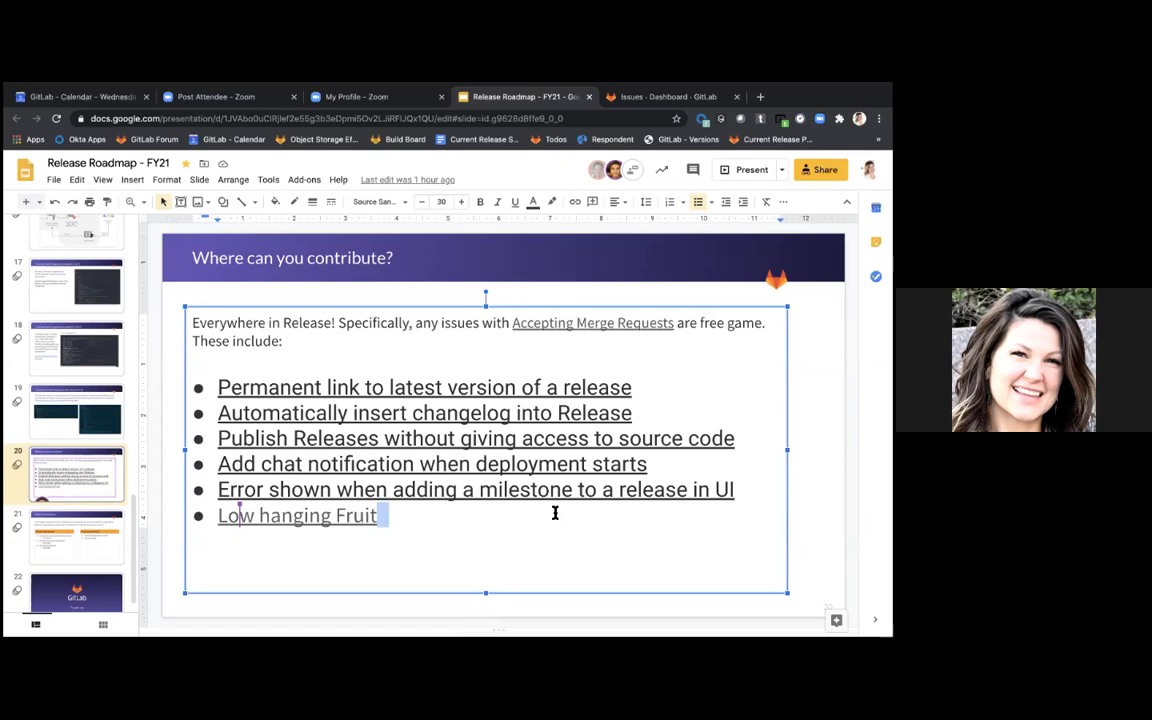
mouse_move(528, 512)
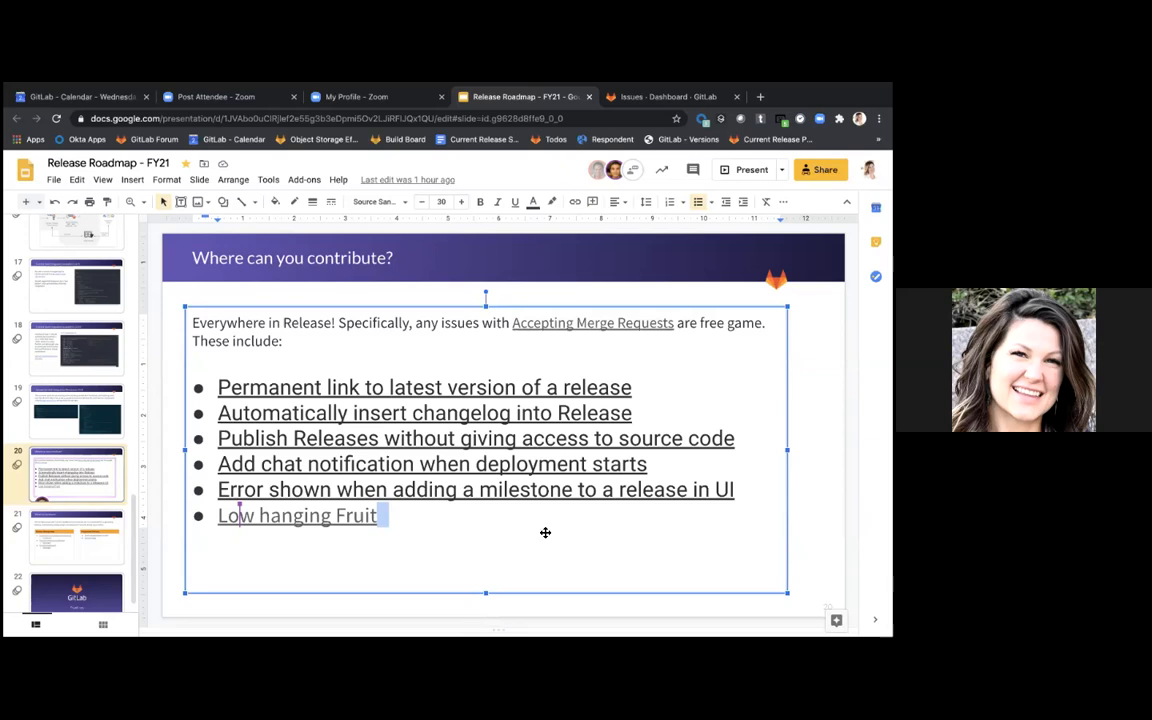
mouse_move(508, 580)
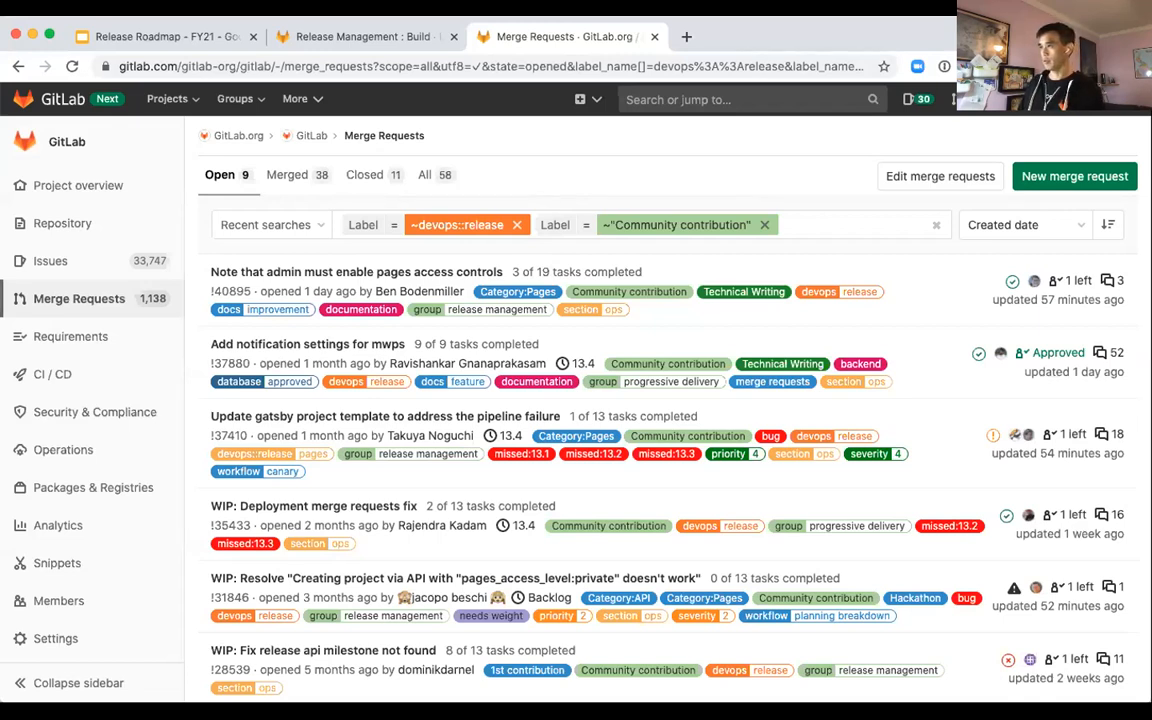
mouse_move(748, 406)
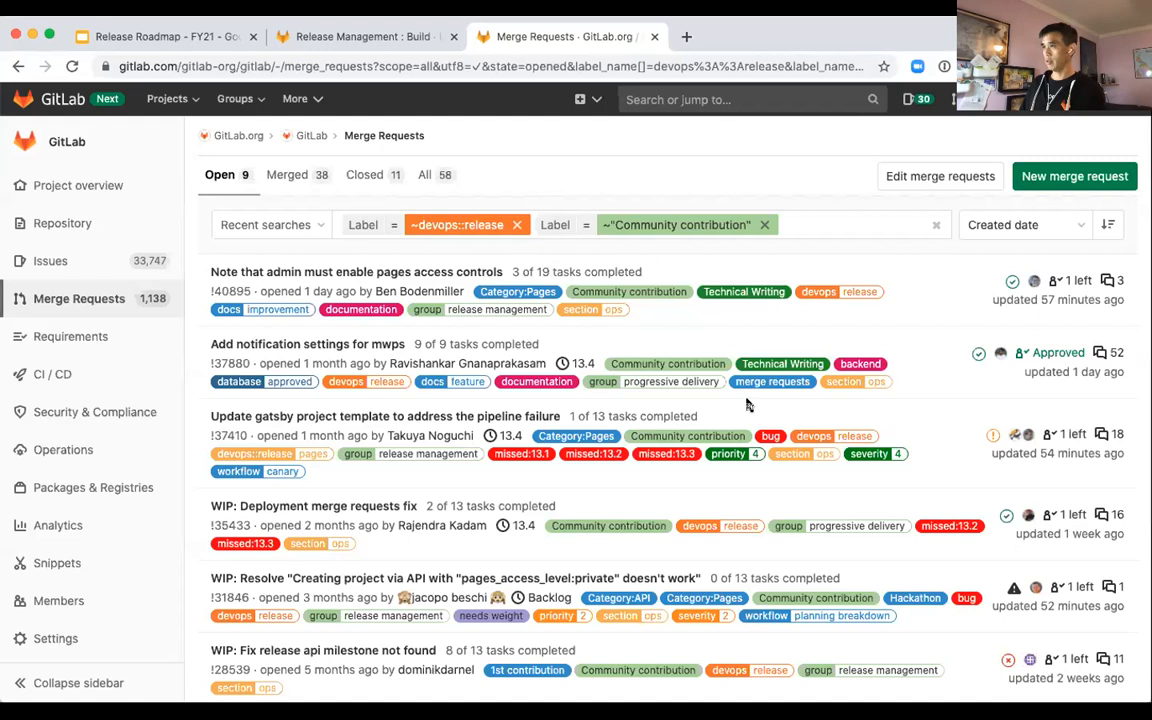
scroll("down", 3)
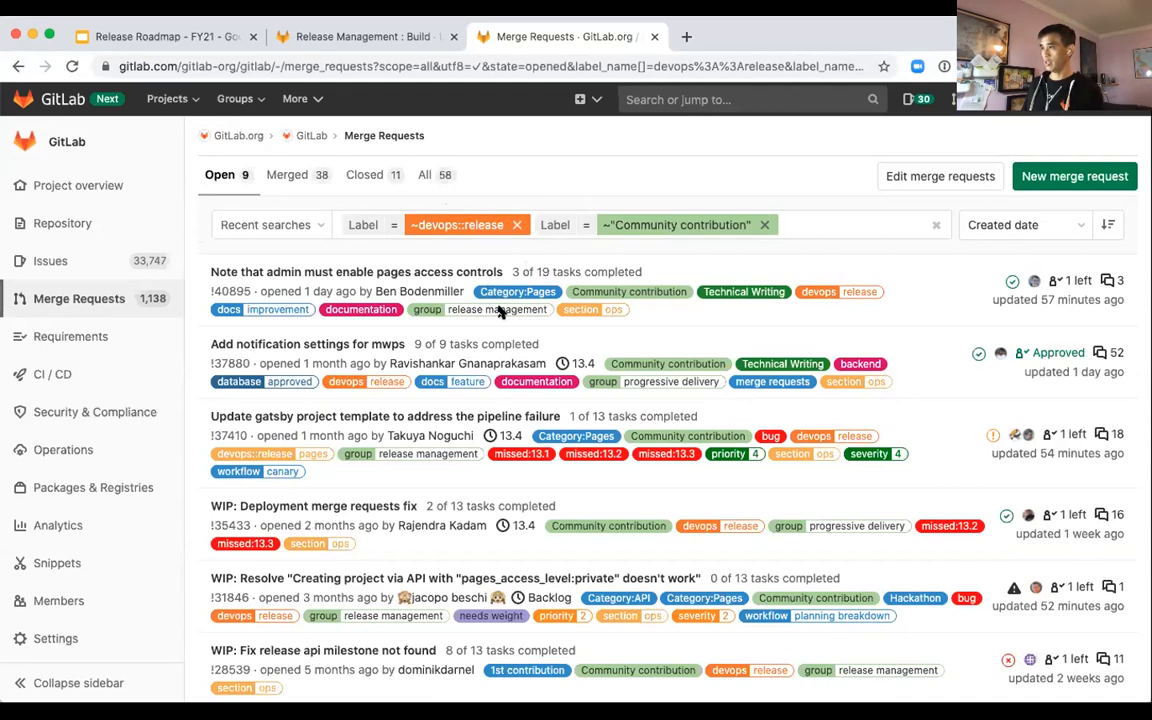
scroll("down", 3)
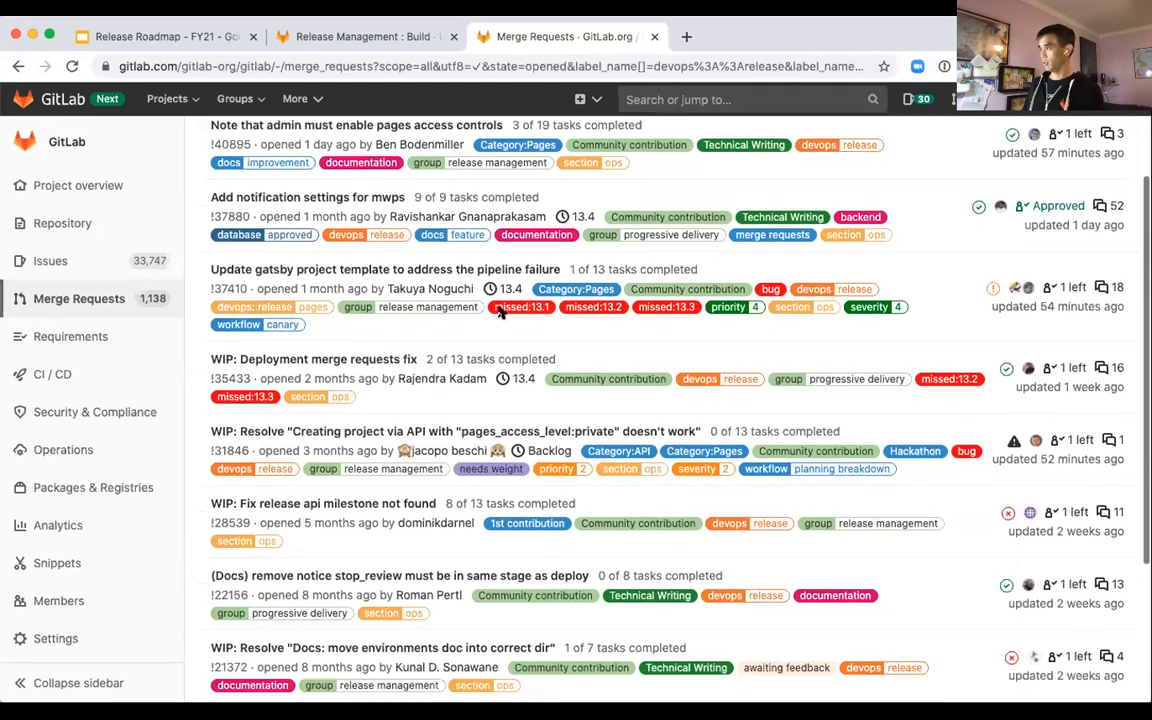
scroll("down", 3)
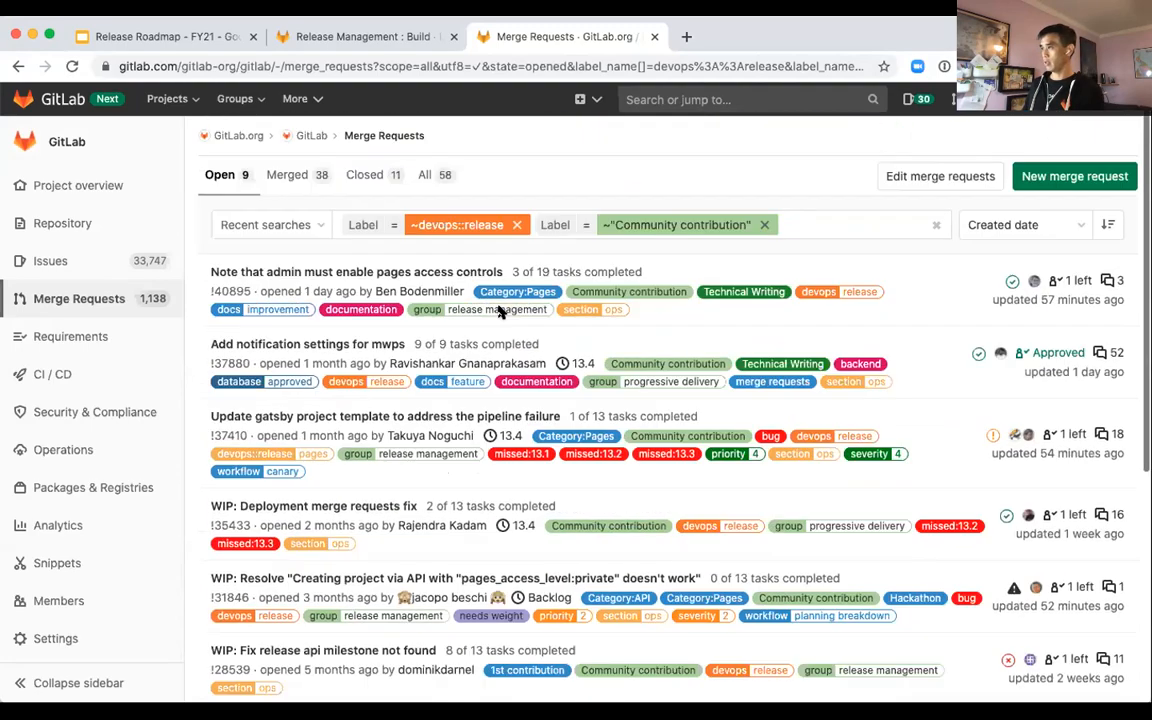
scroll("down", 3)
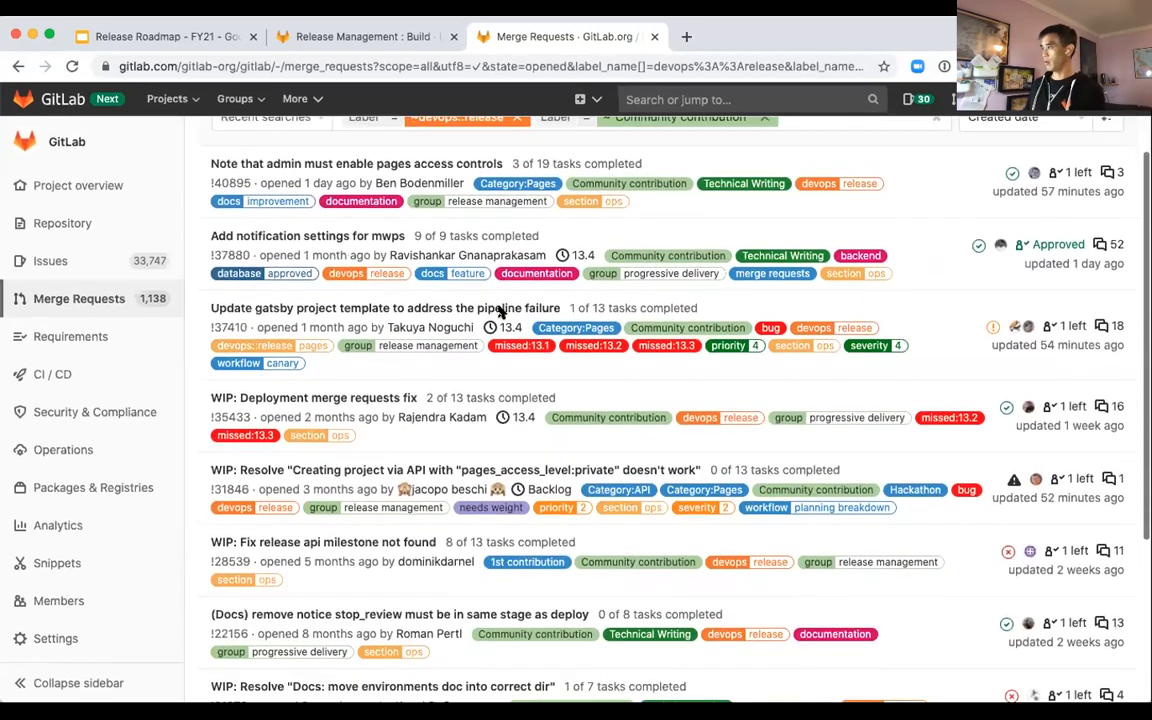
scroll("down", 3)
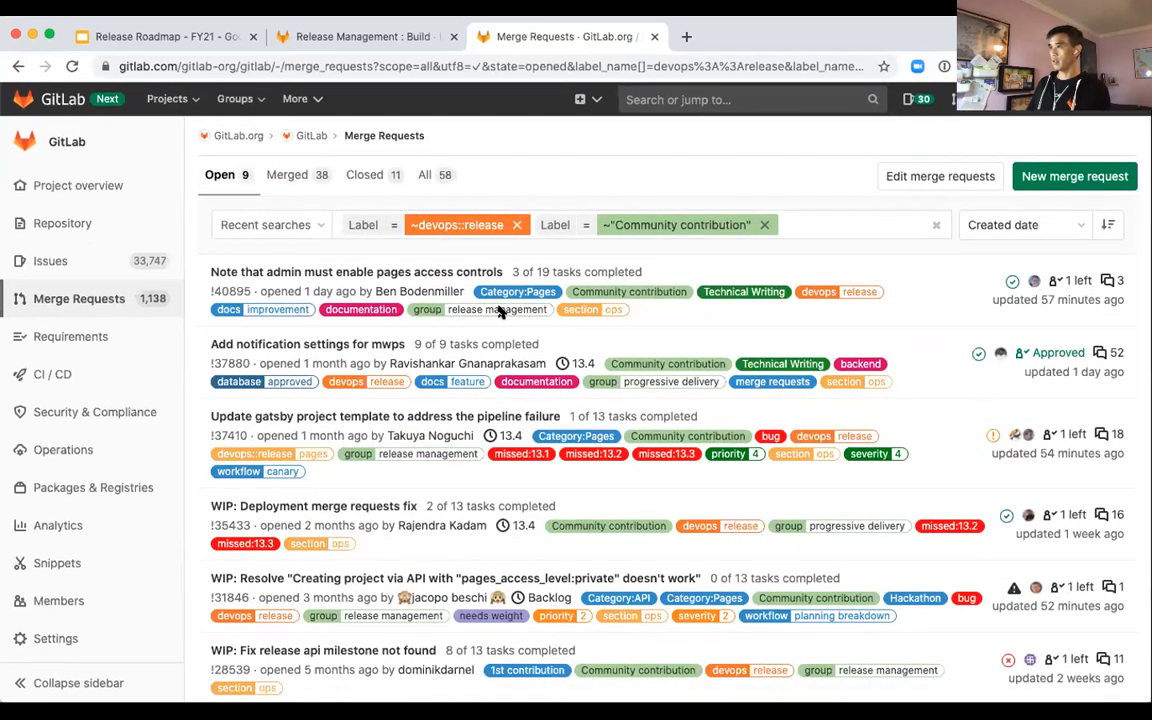
mouse_move(336, 230)
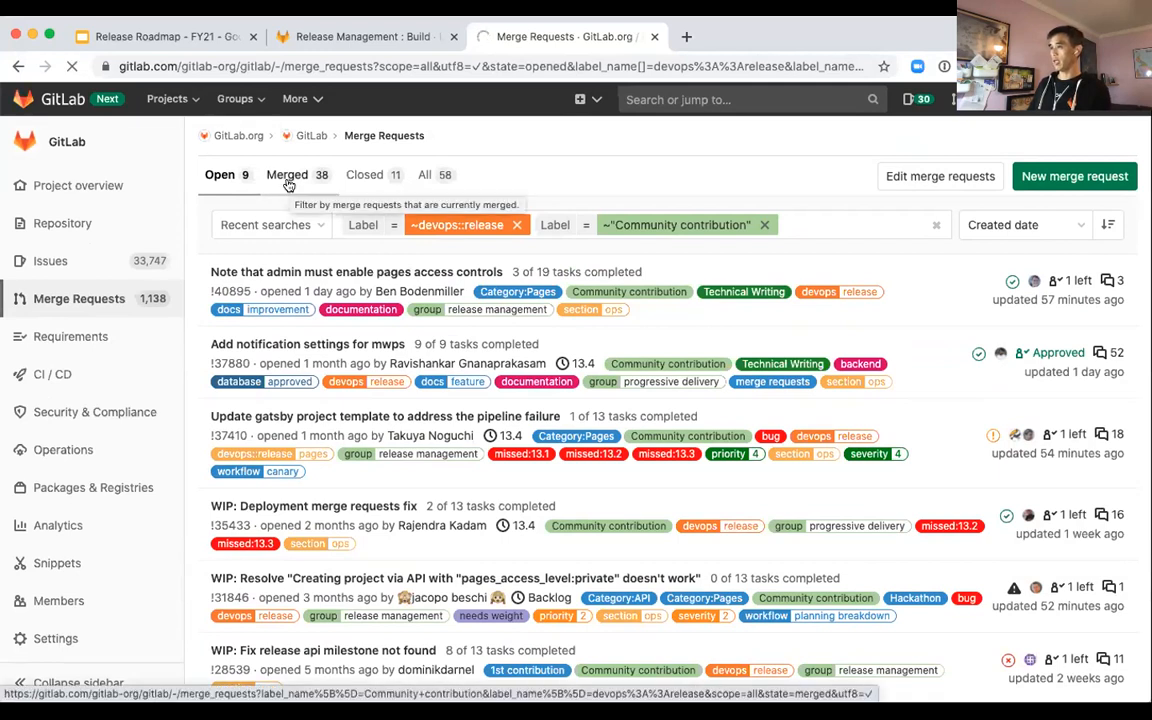
List the 38 merged devops::release community-contribution merge requests, then head back to Open.
left_click(288, 174)
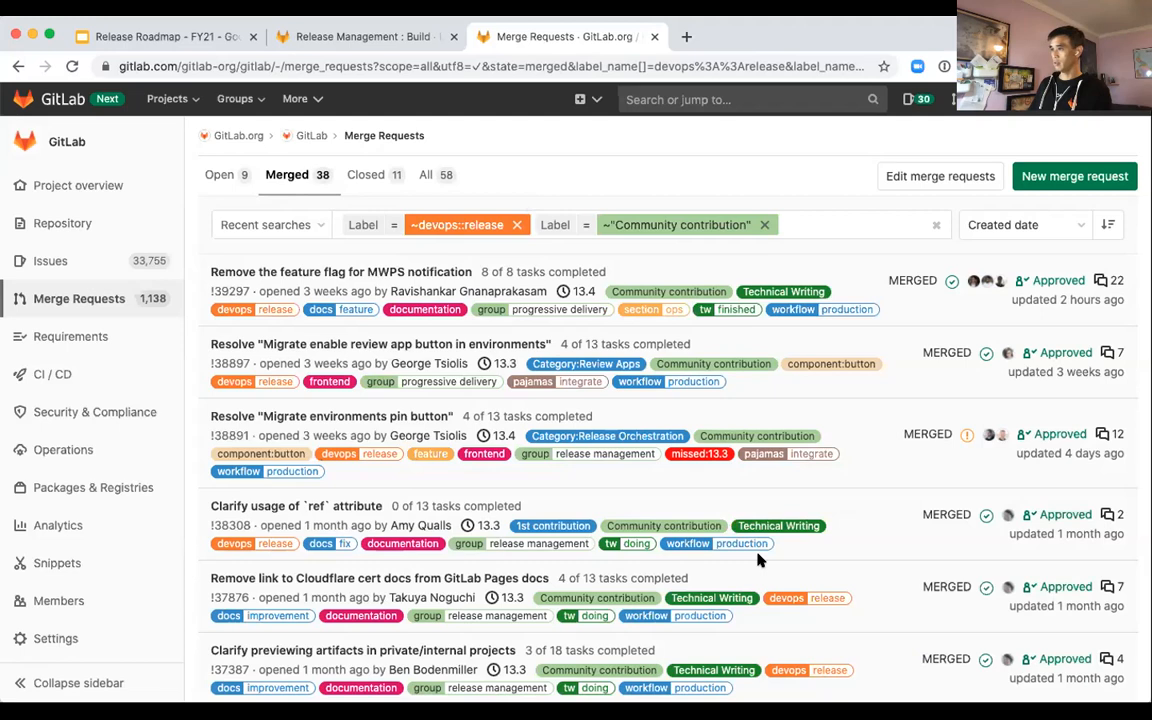
scroll("down", 3)
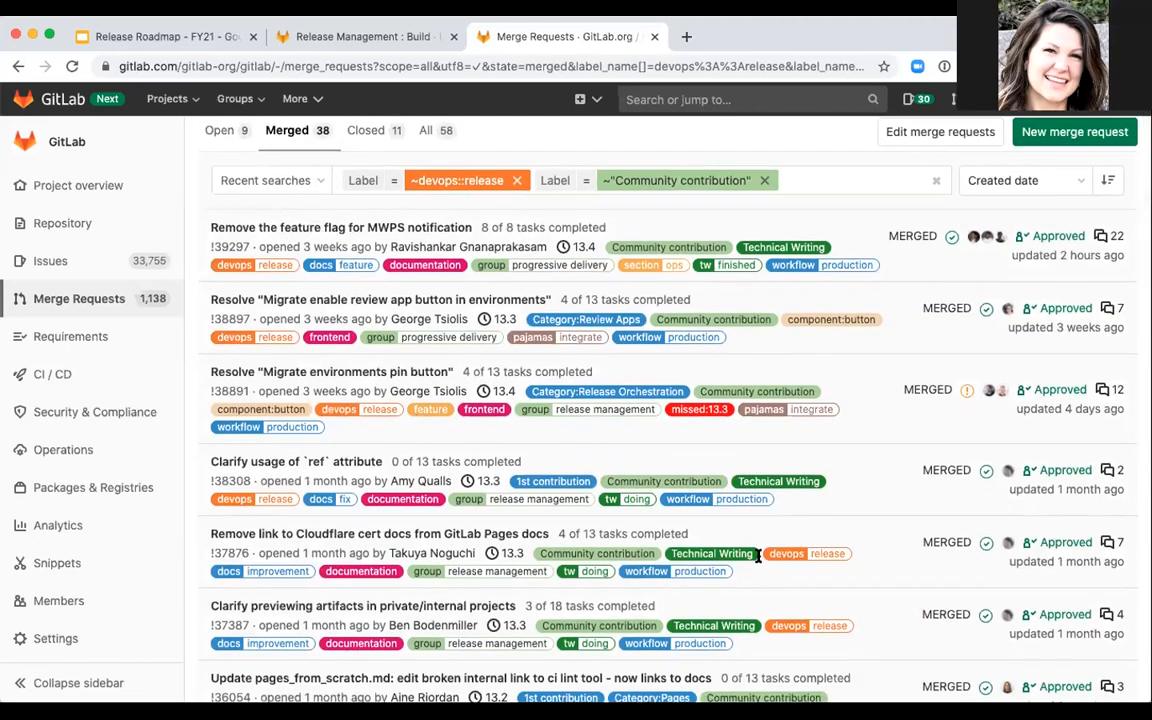
left_click(218, 130)
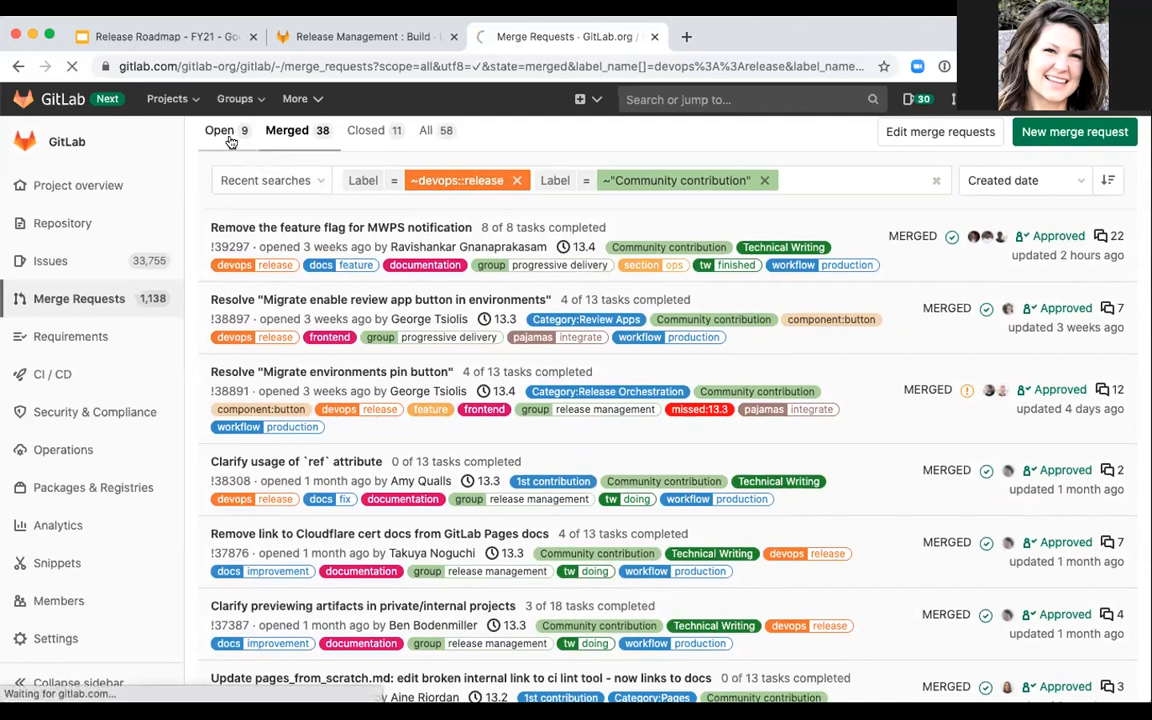
left_click(220, 130)
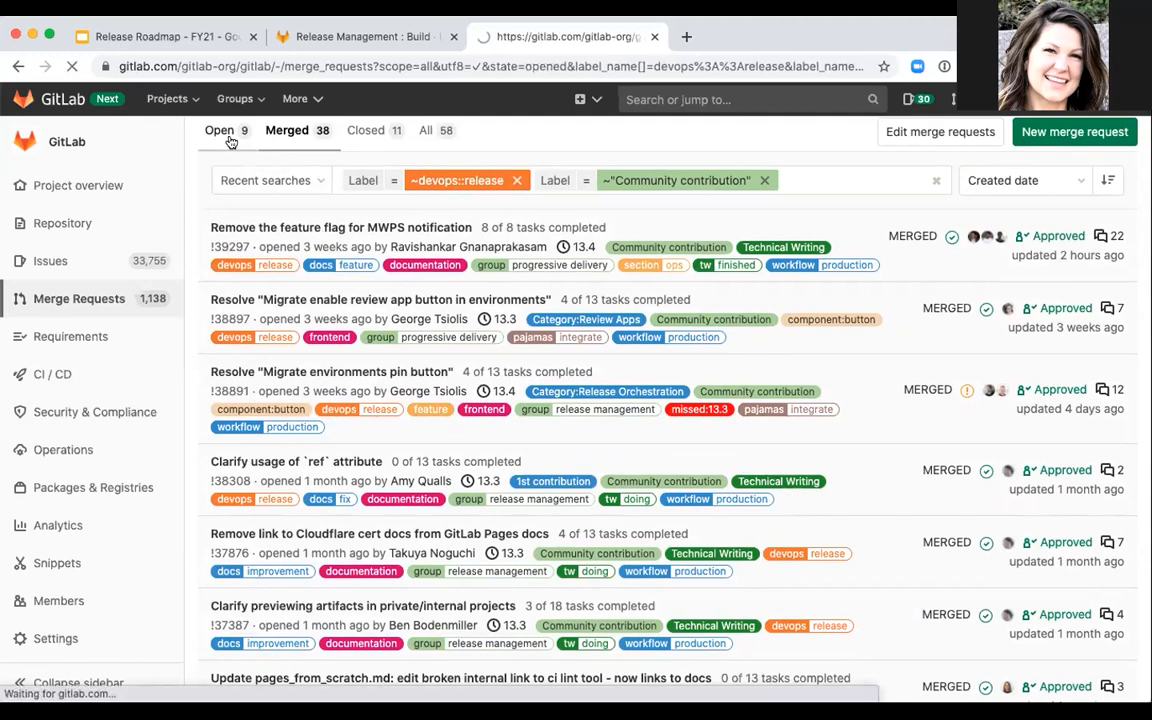
Look through all nine open devops::release community-contribution merge requests.
left_click(220, 130)
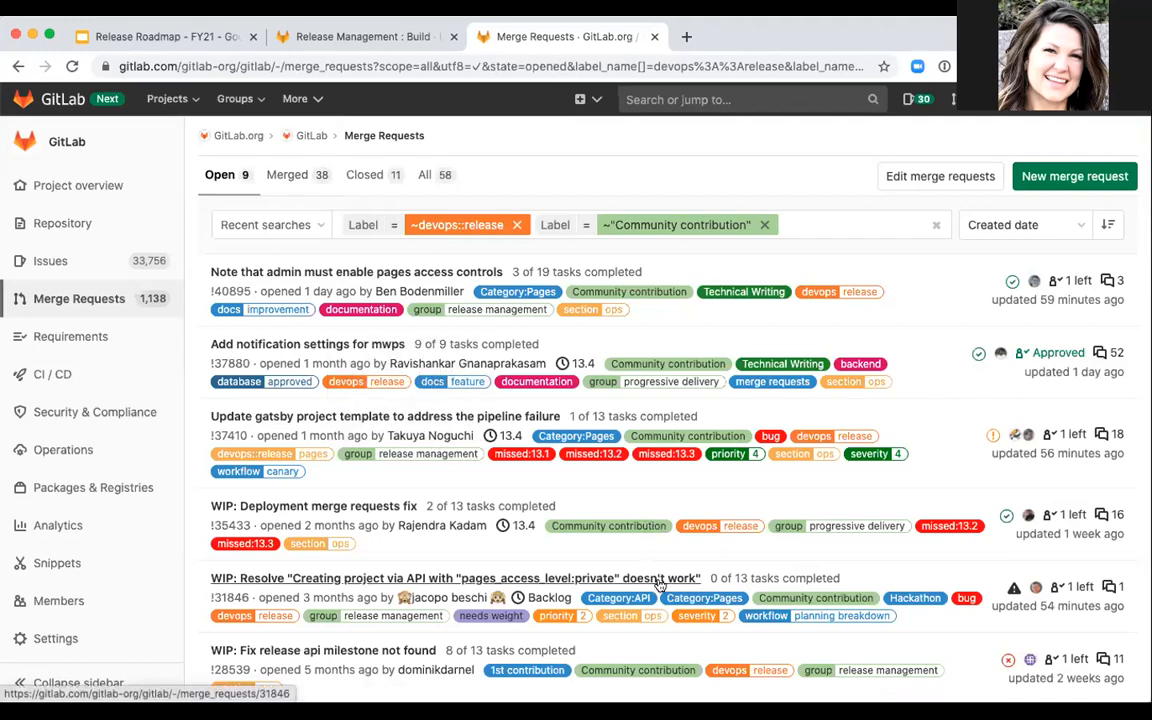
scroll("down", 3)
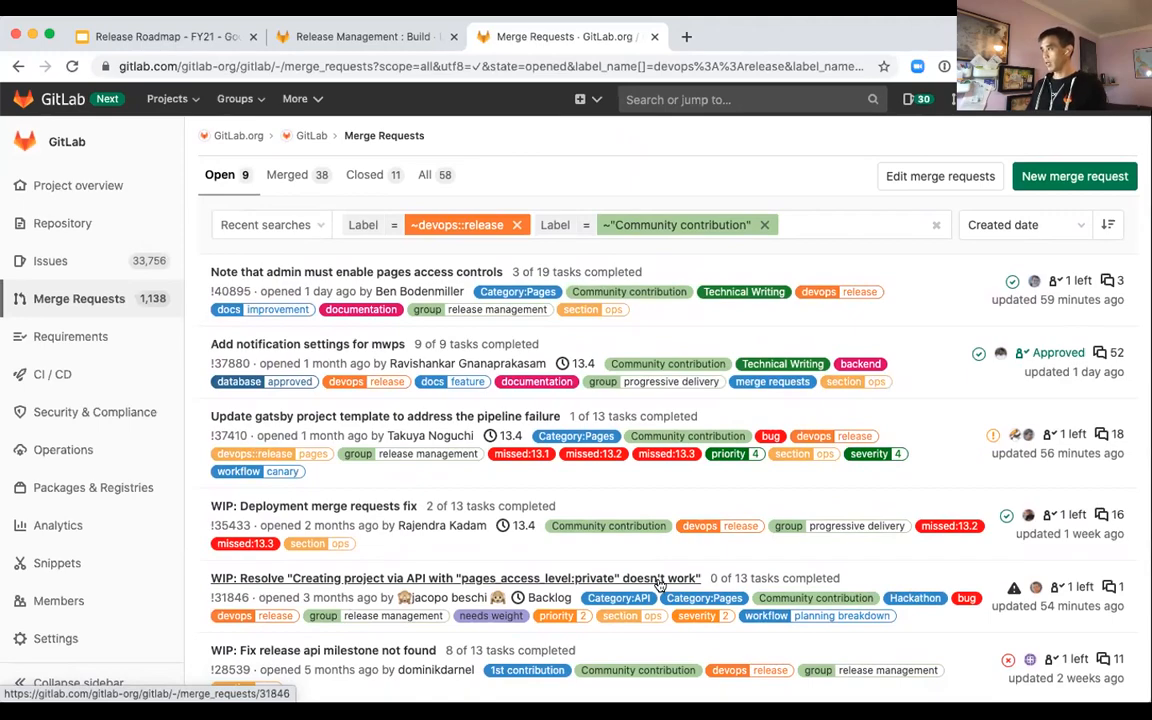
scroll("down", 3)
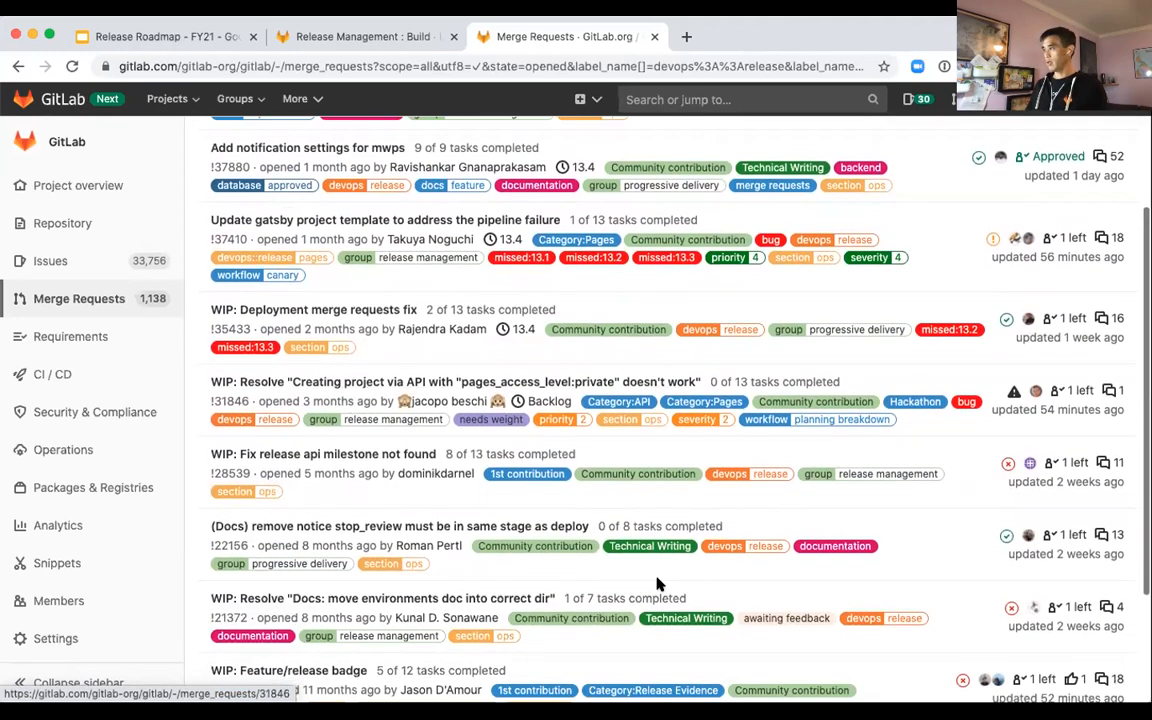
scroll("down", 3)
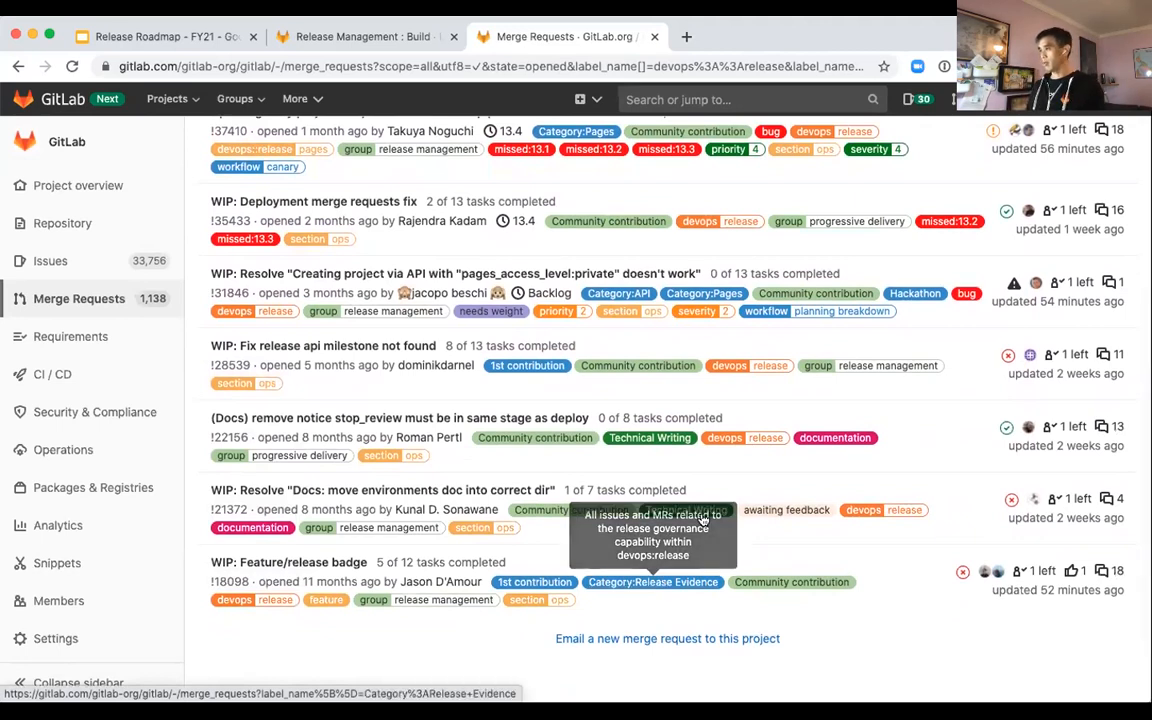
mouse_move(898, 636)
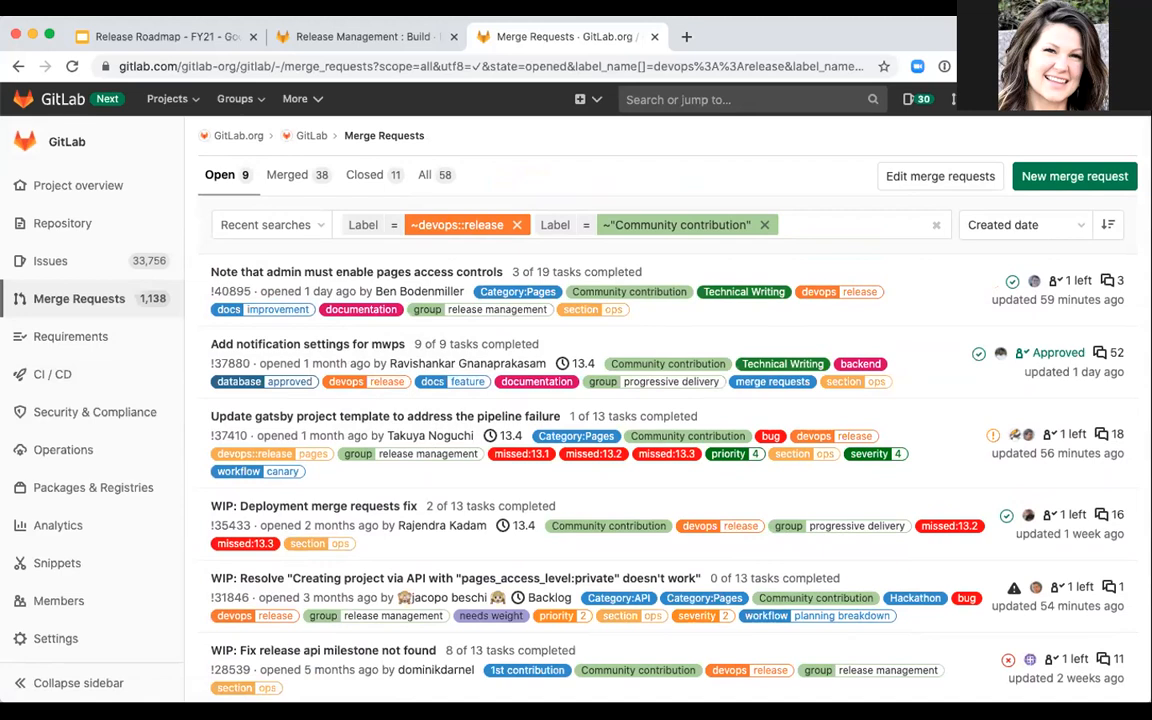
mouse_move(408, 556)
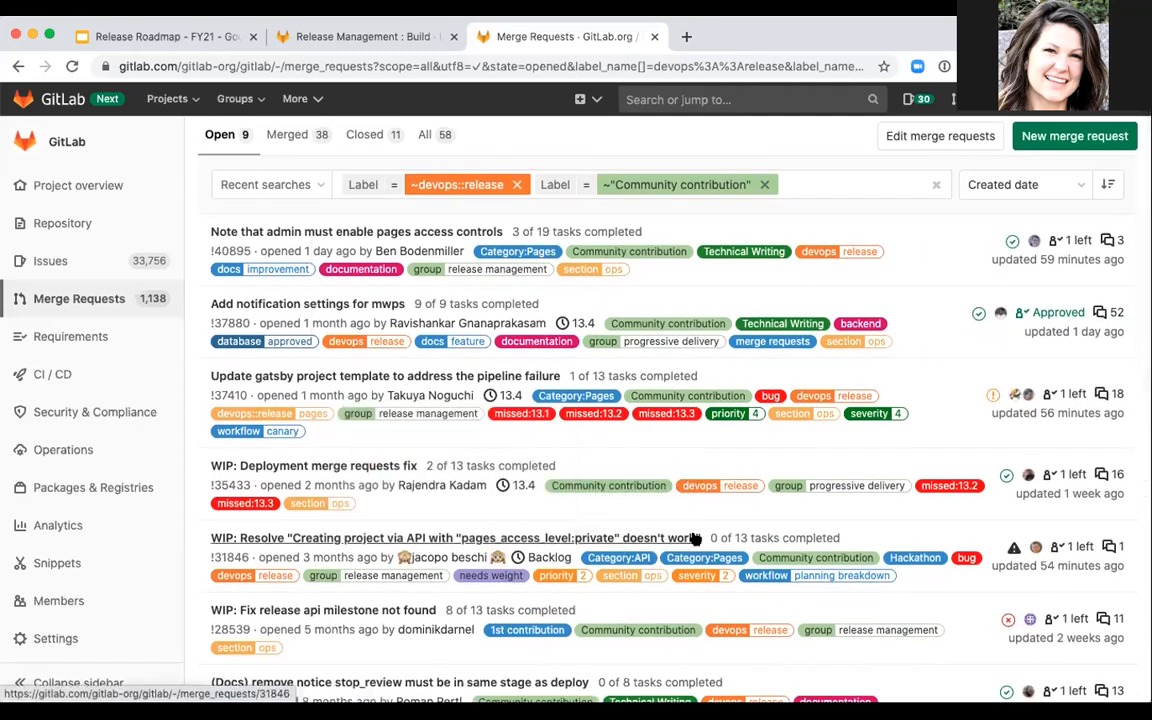
scroll("down", 3)
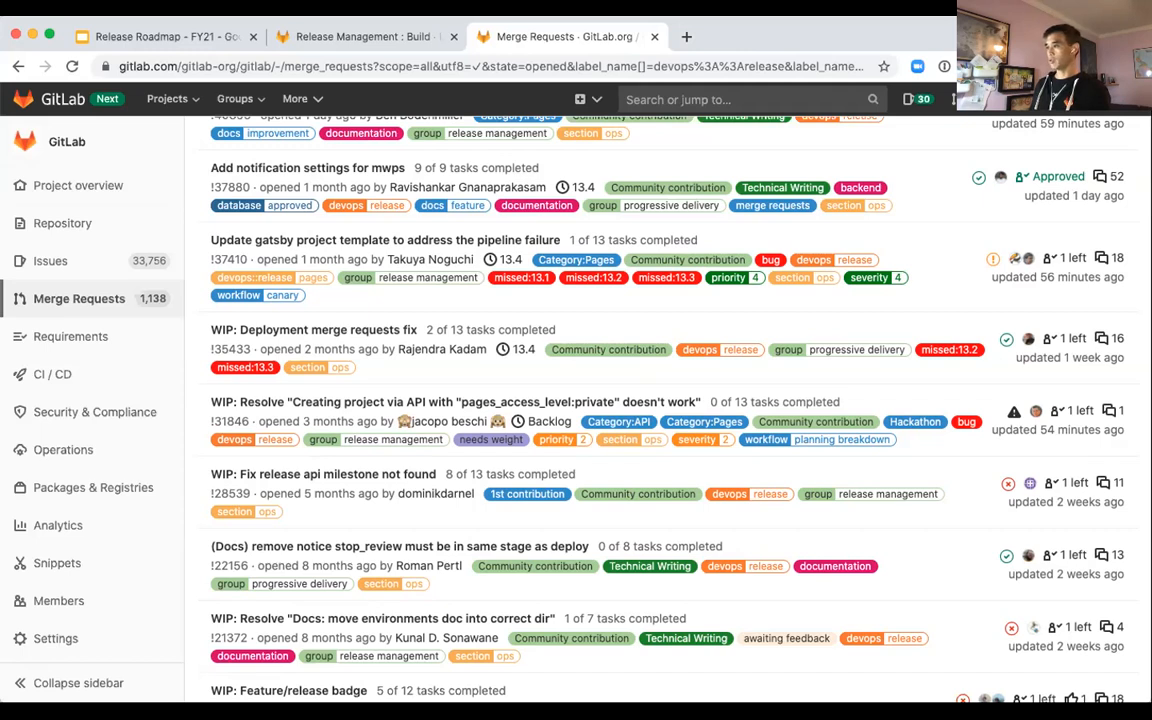
mouse_move(448, 432)
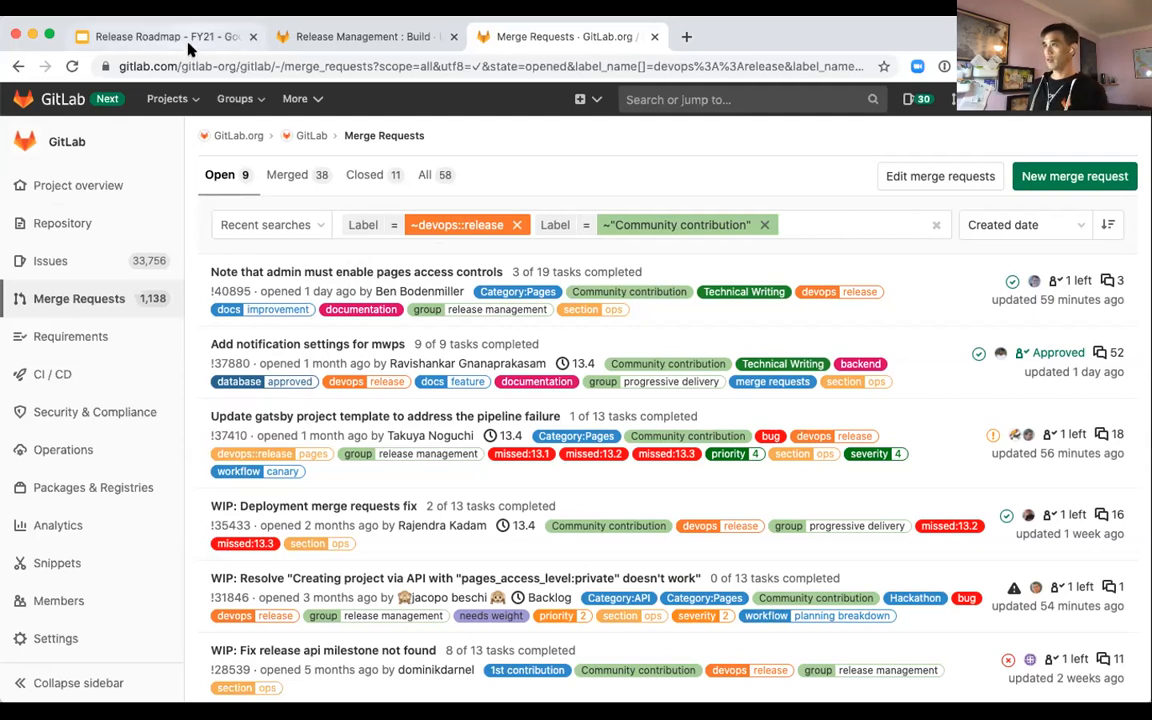
Switch back to the deck's browser tab and show the 'Release Stage' slide again.
left_click(160, 36)
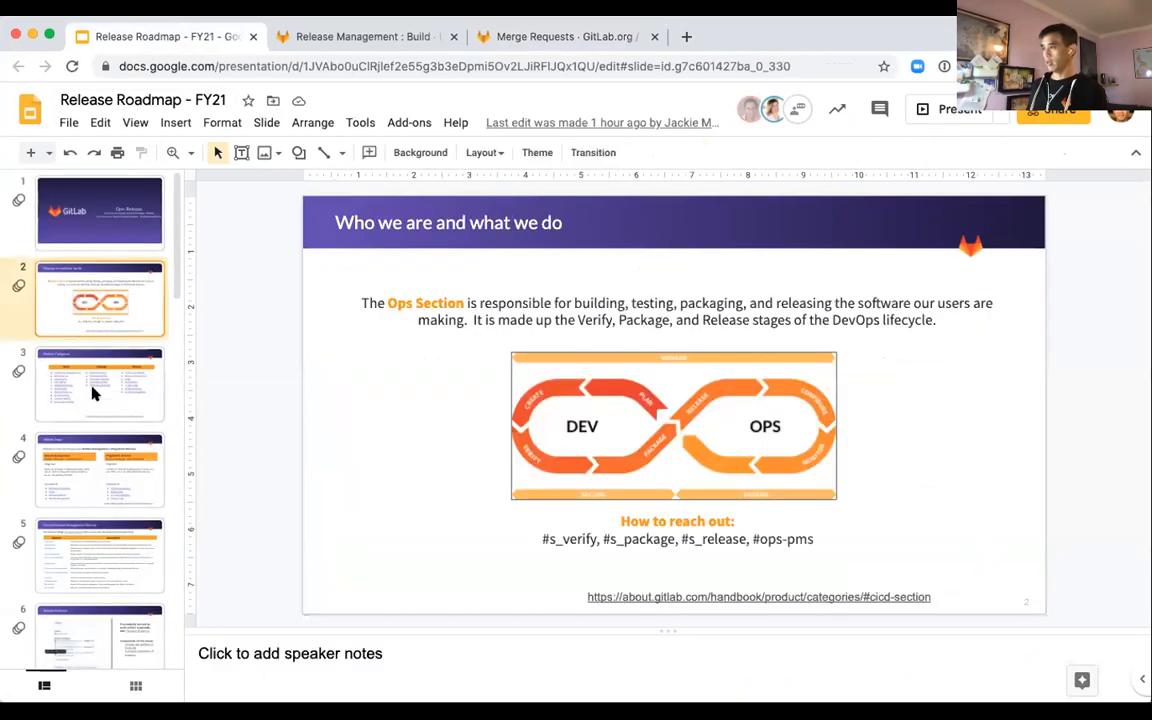
left_click(100, 470)
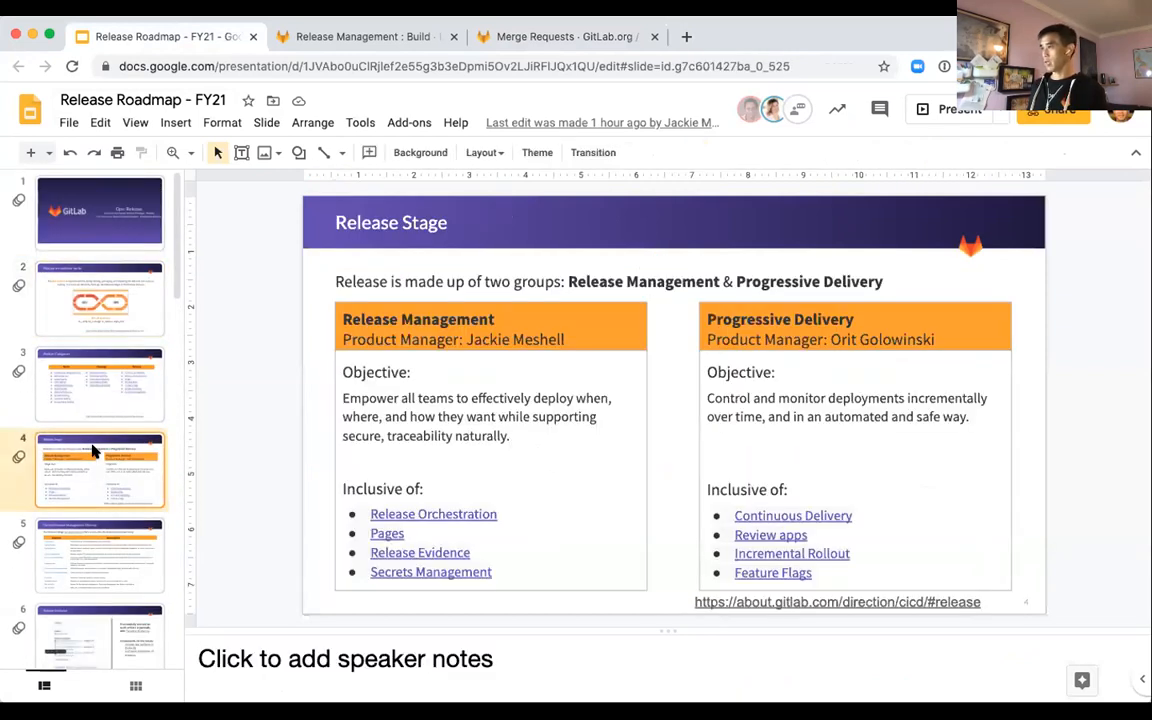